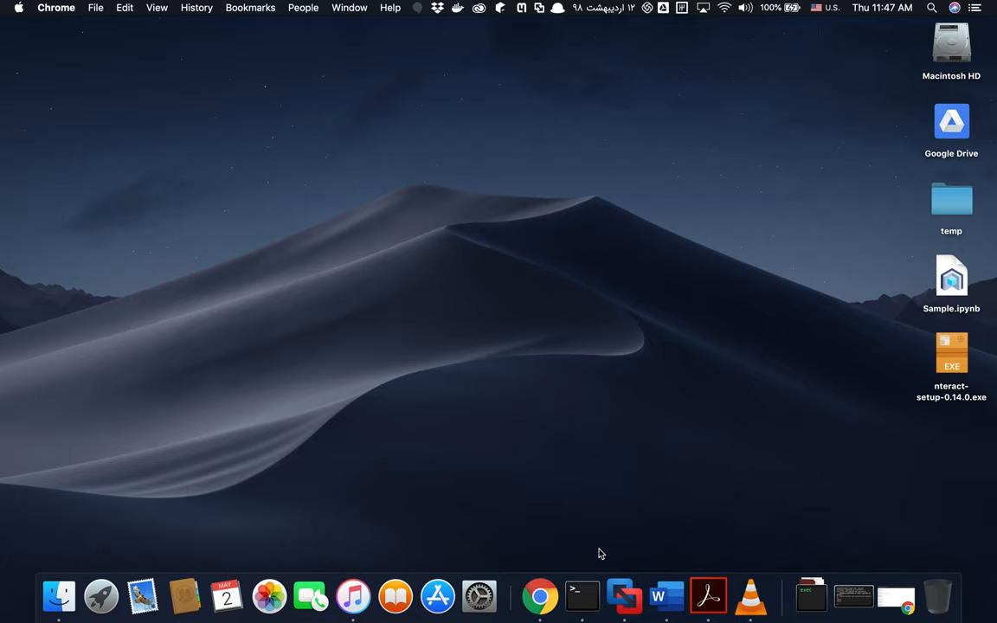
mouse_move(751, 432)
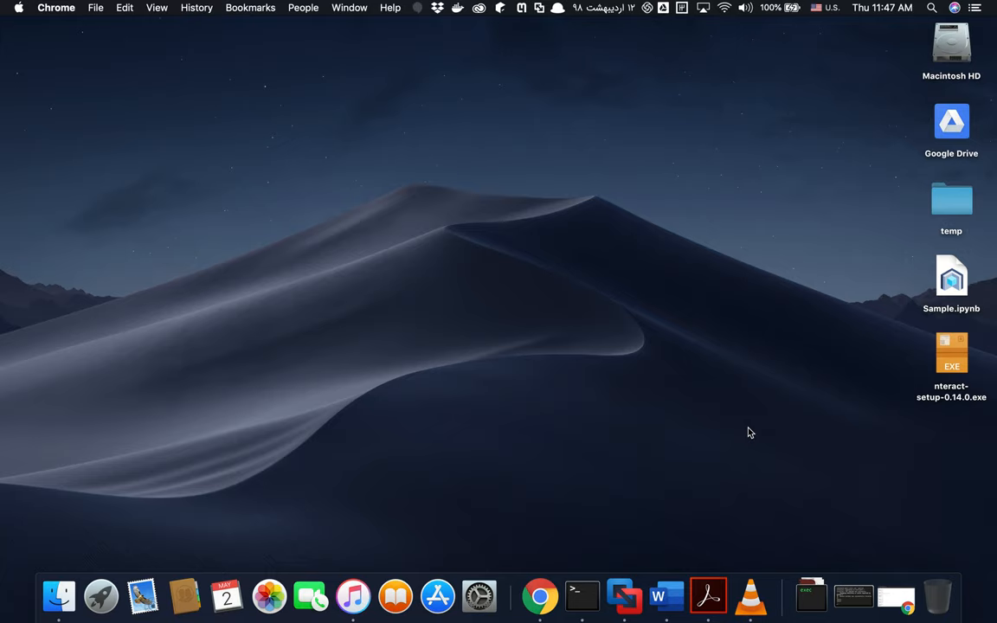
mouse_move(540, 595)
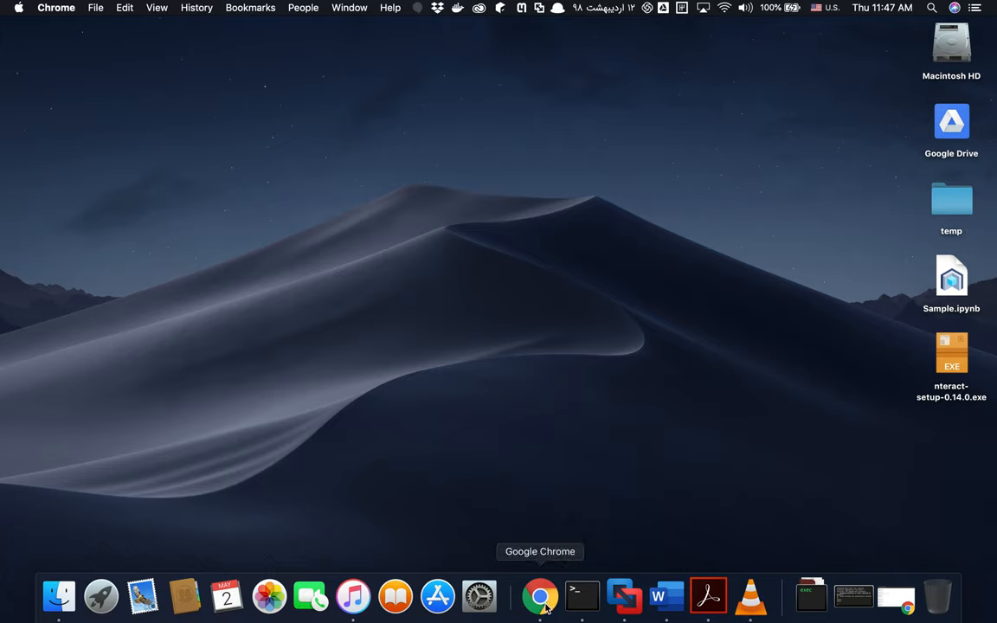
Open Sample.ipynb in nteract, test-type 'gggg' into the heading, and remove it
left_click(540, 596)
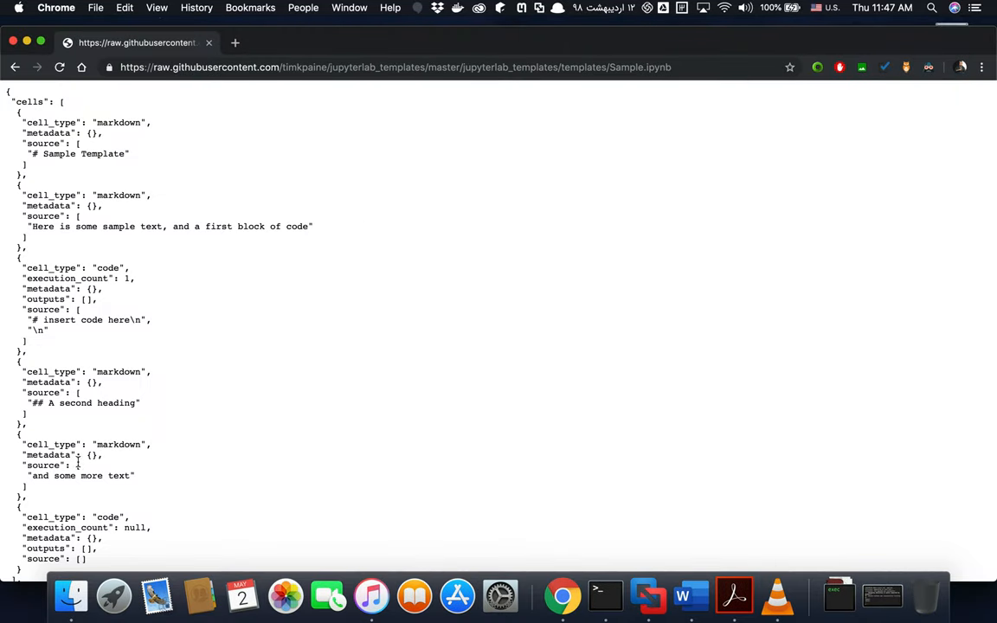
mouse_move(13, 84)
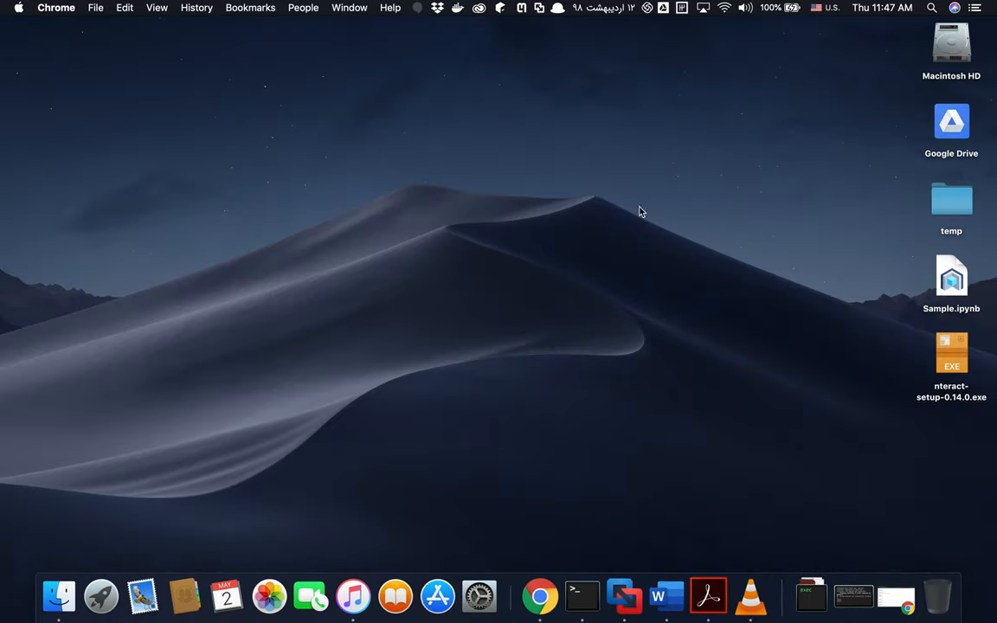
left_click(951, 279)
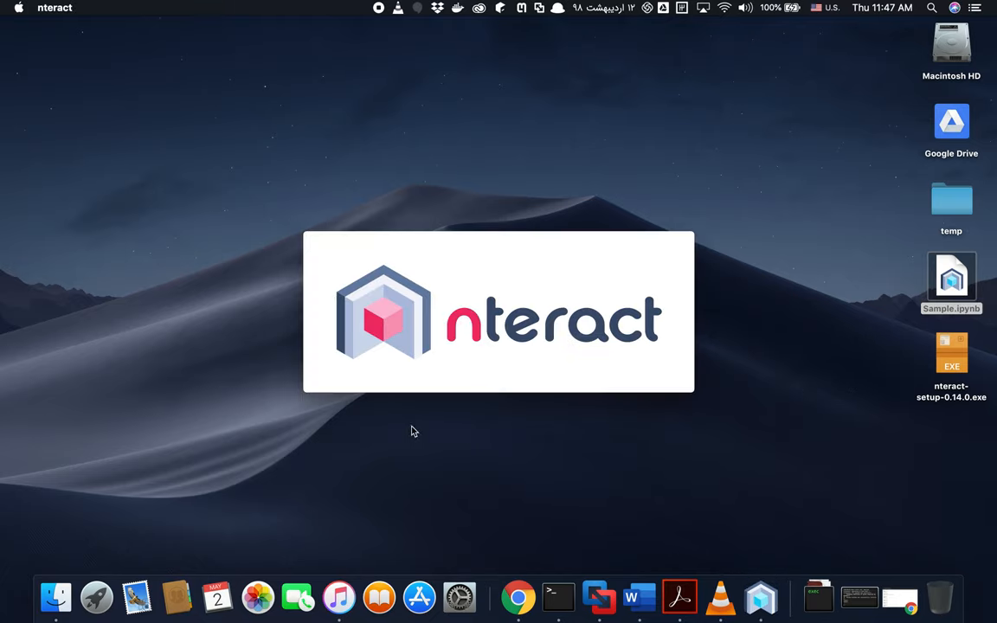
mouse_move(592, 202)
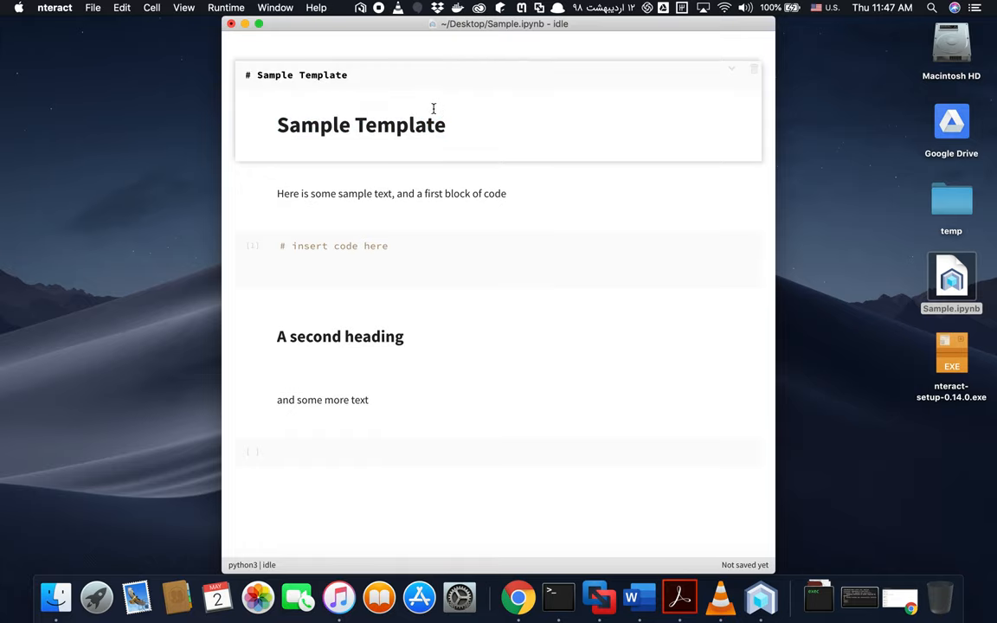
type("gggg")
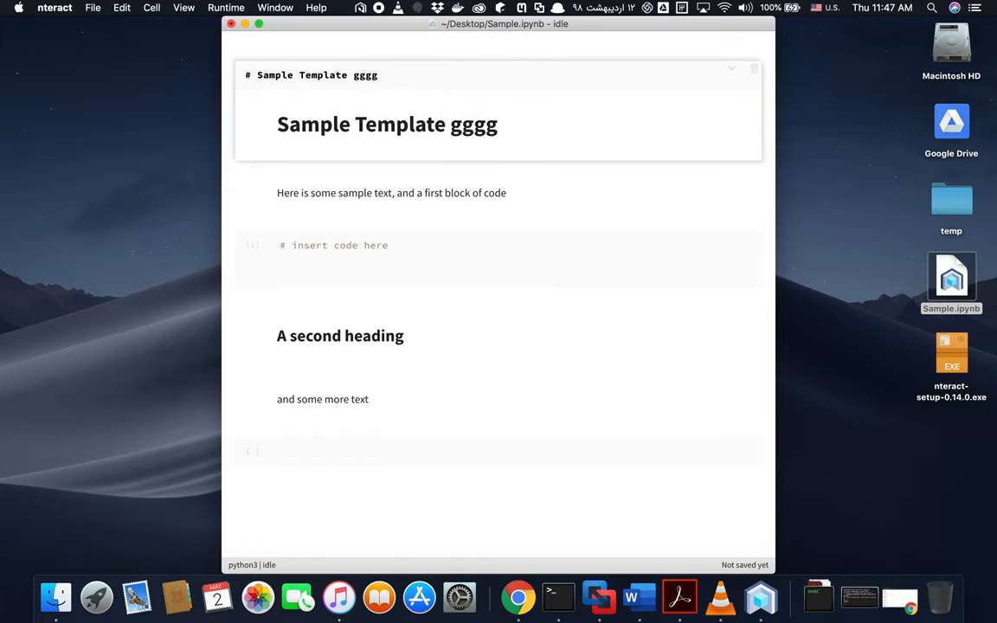
mouse_move(420, 165)
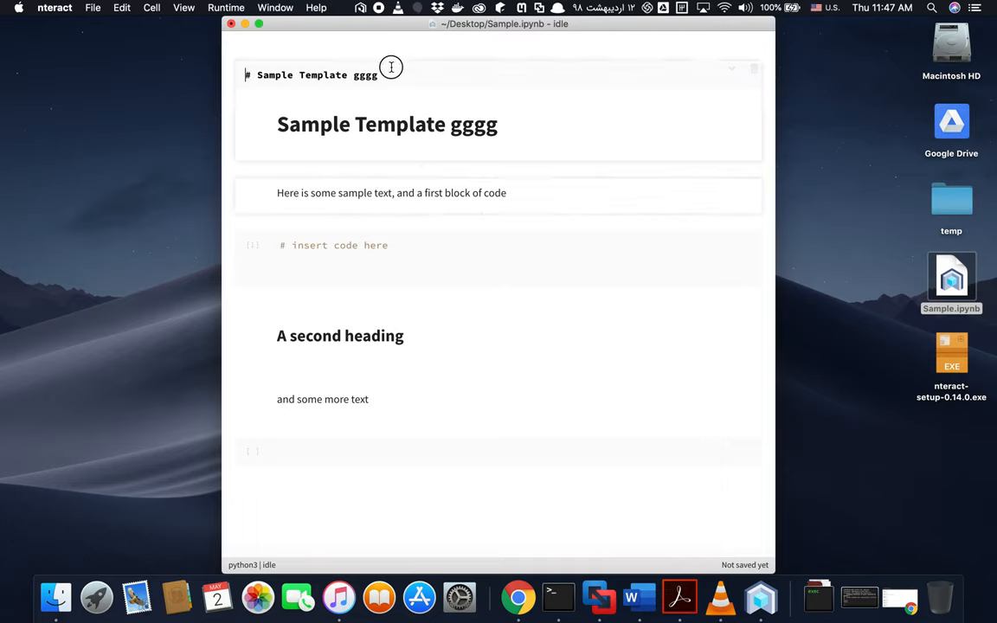
key("Backspace")
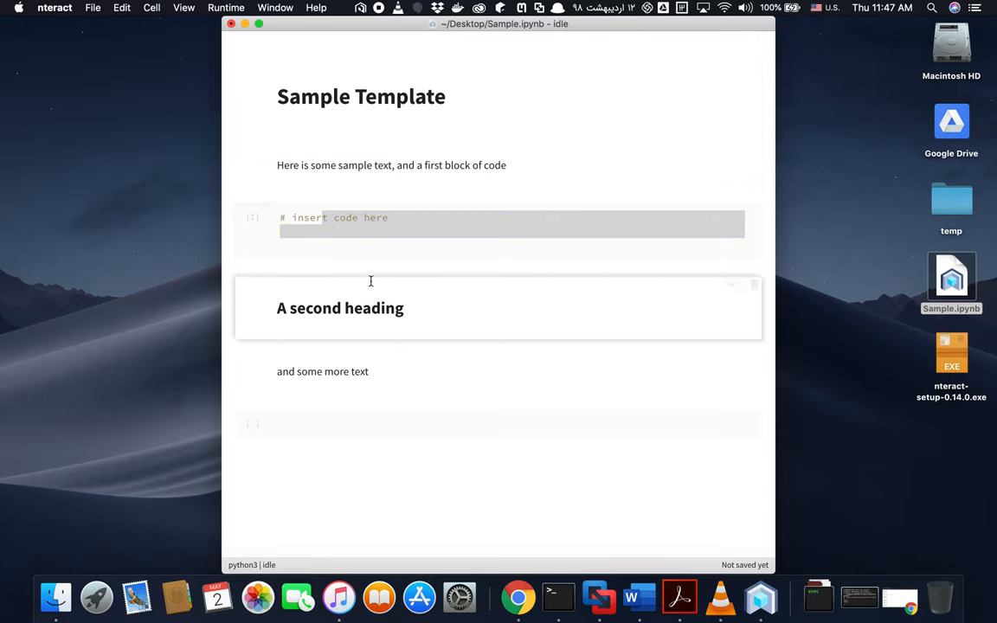
mouse_move(493, 273)
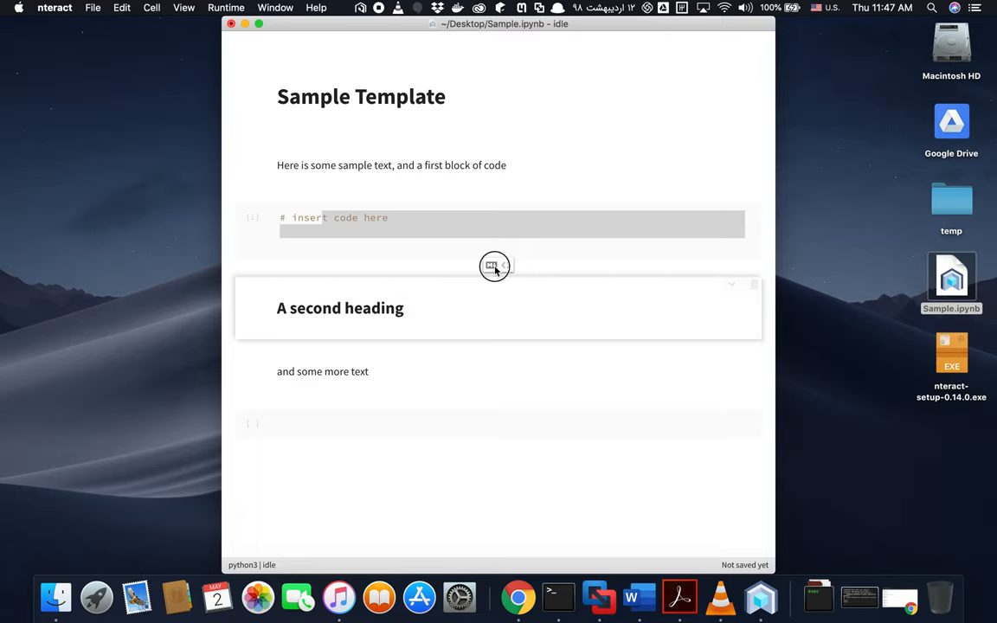
Insert a new code cell and markdown cell right after the first code block
left_click(491, 266)
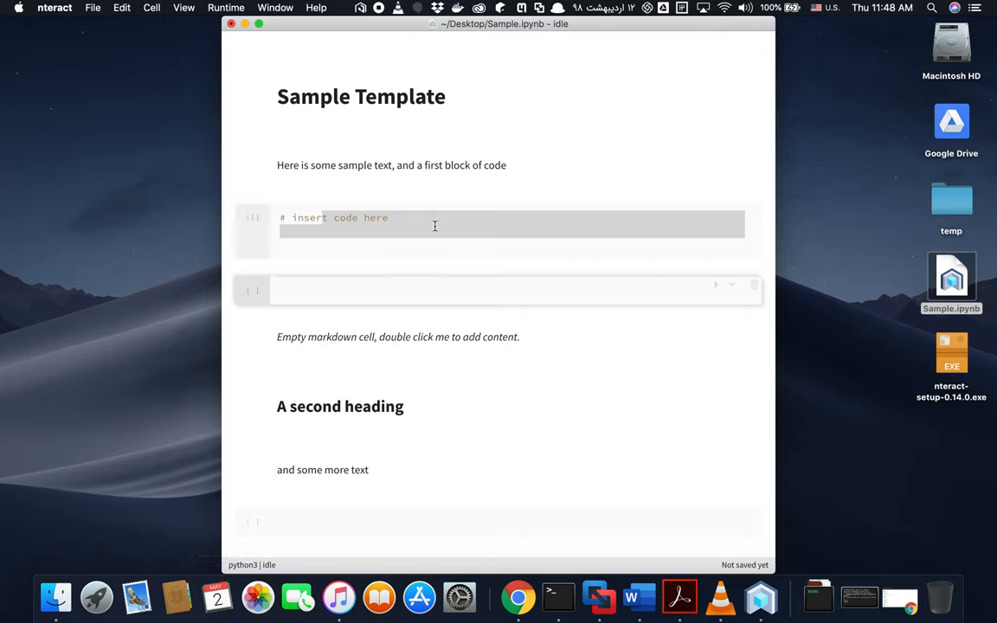
mouse_move(588, 257)
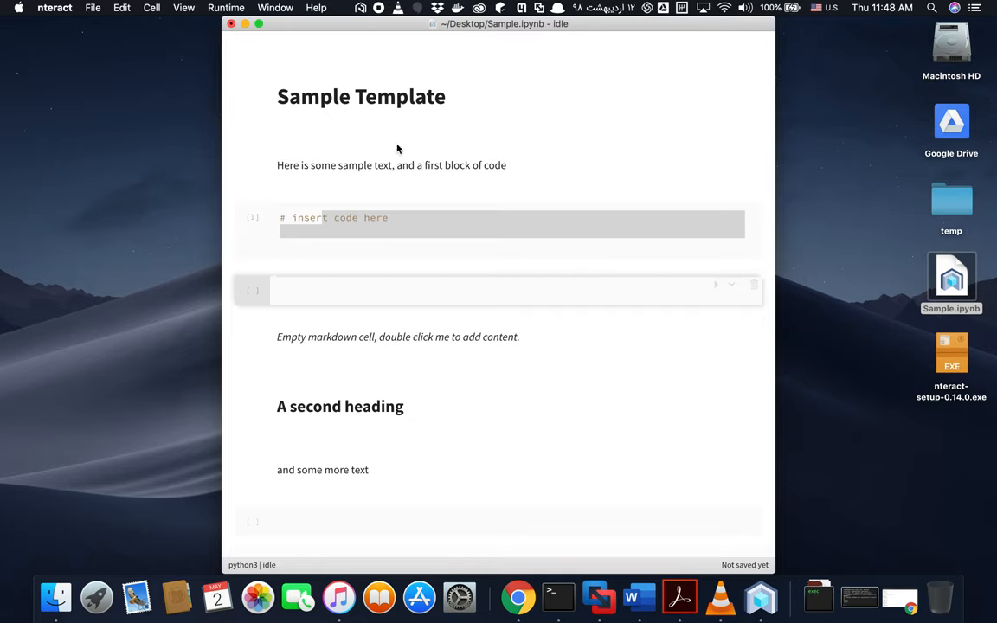
Export the notebook to Sample.pdf, view the PDF, then export it again
left_click(92, 8)
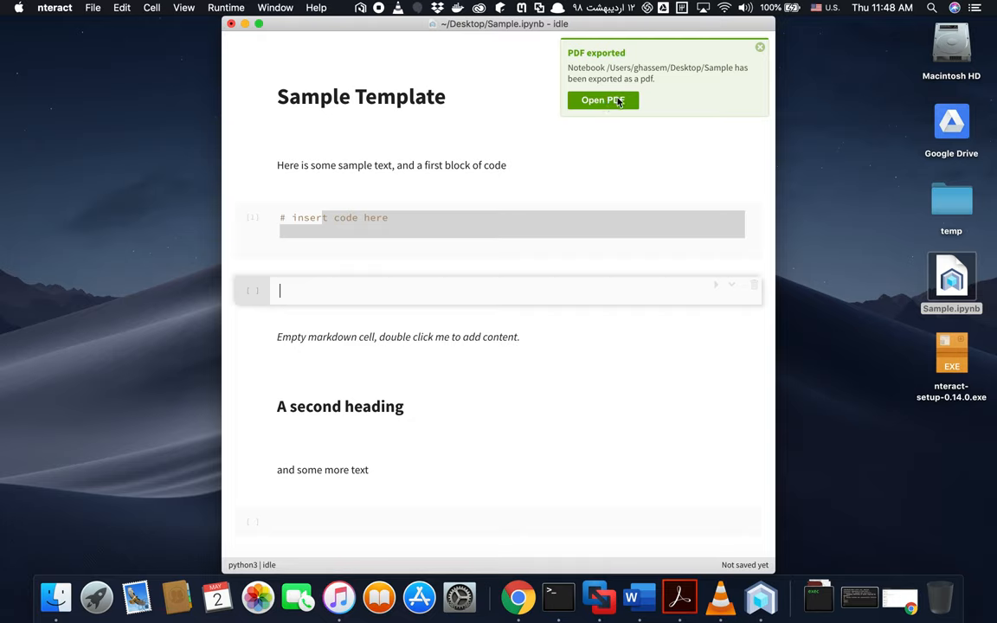
left_click(603, 99)
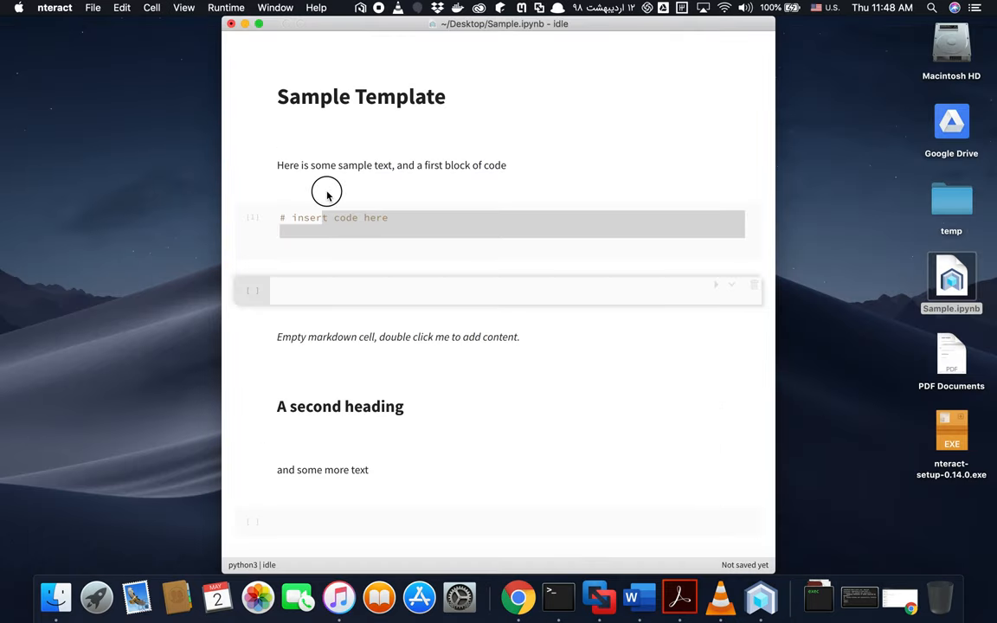
left_click(391, 166)
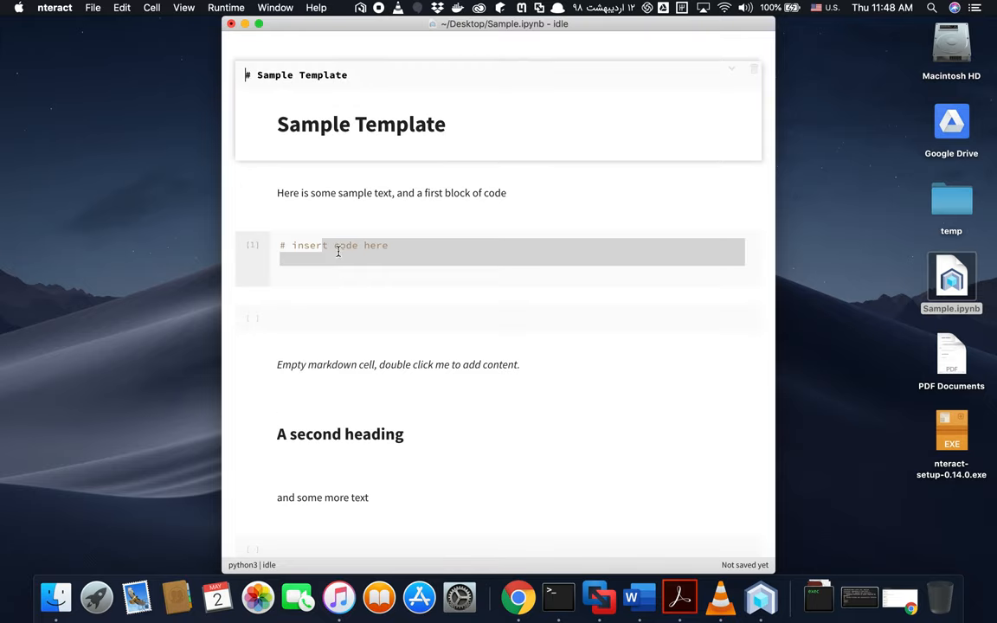
scroll("down", 3)
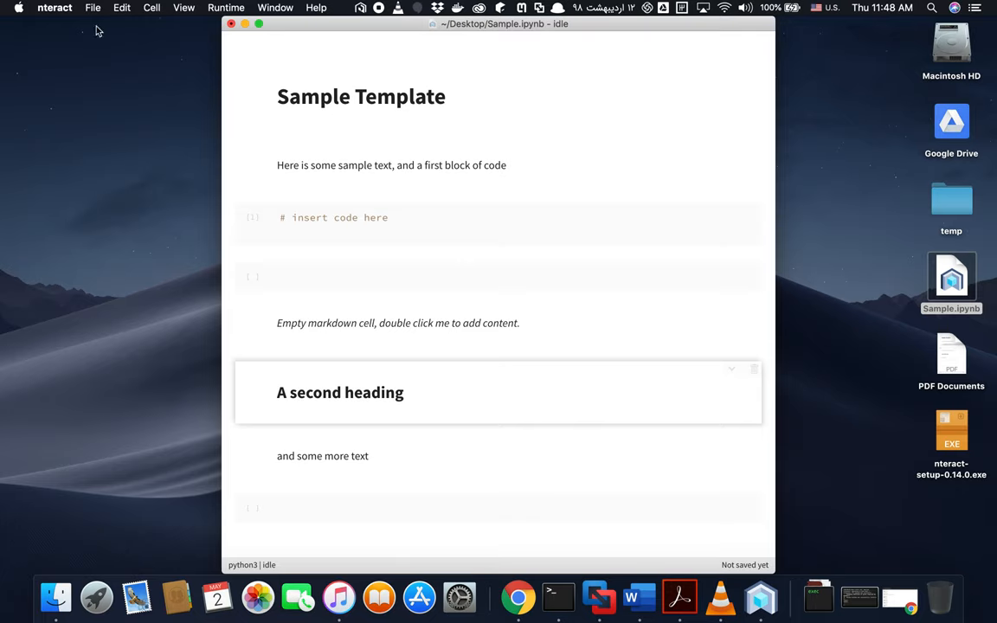
left_click(93, 8)
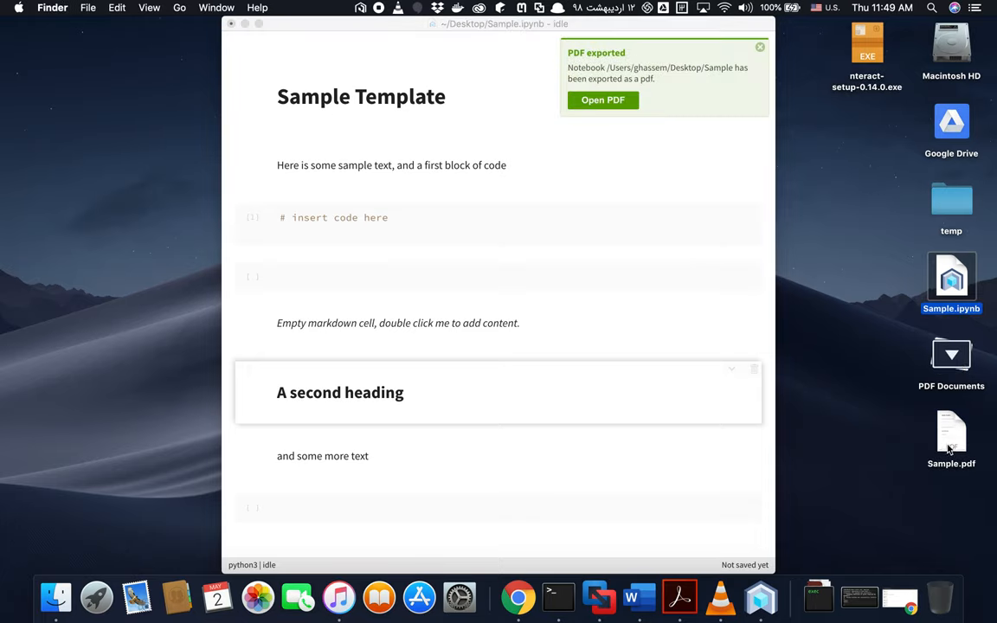
left_click(951, 433)
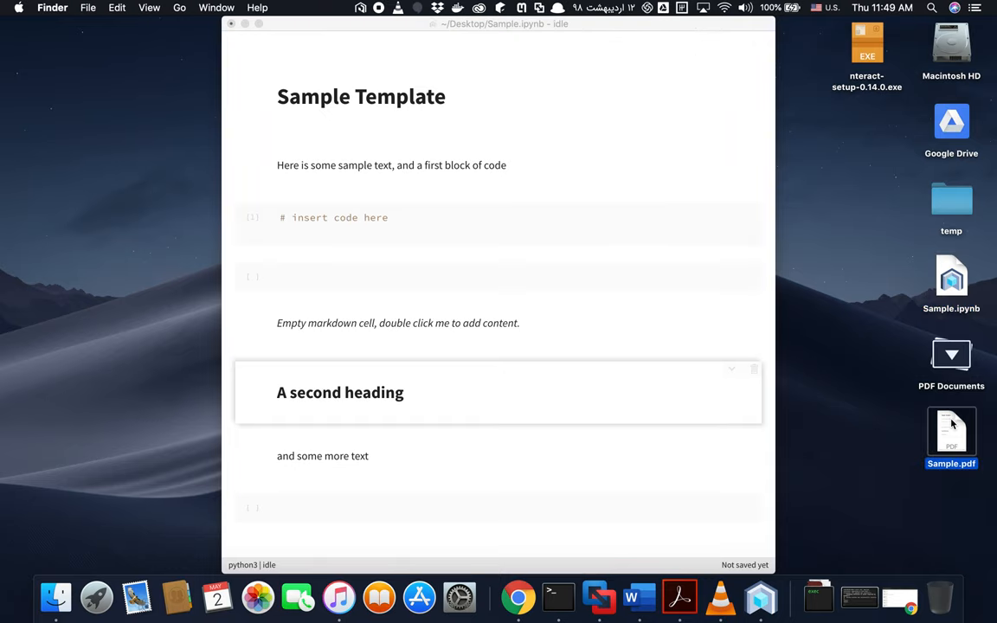
double_click(951, 430)
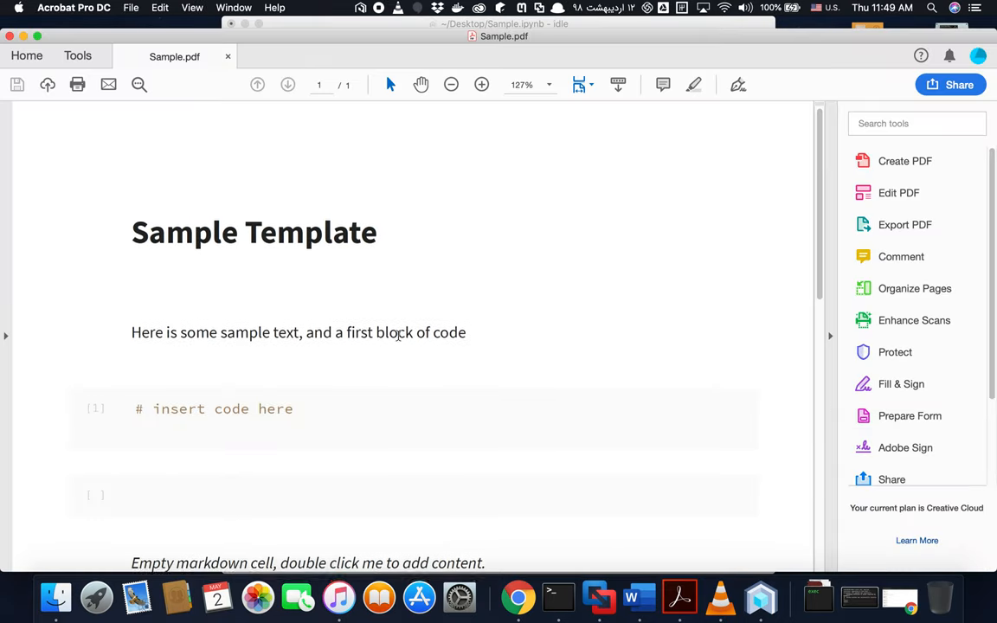
scroll("down", 3)
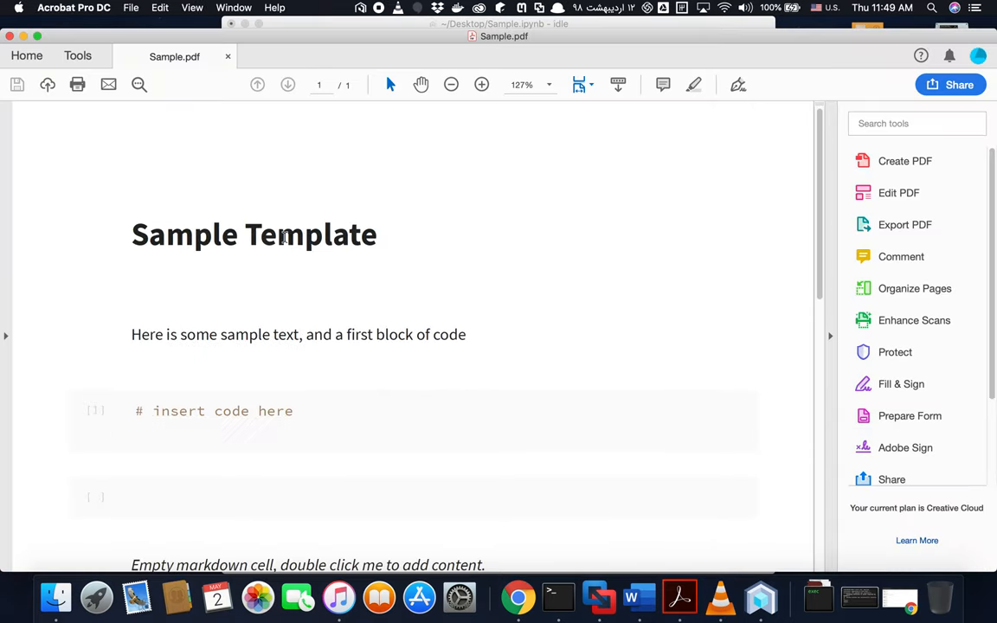
double_click(310, 234)
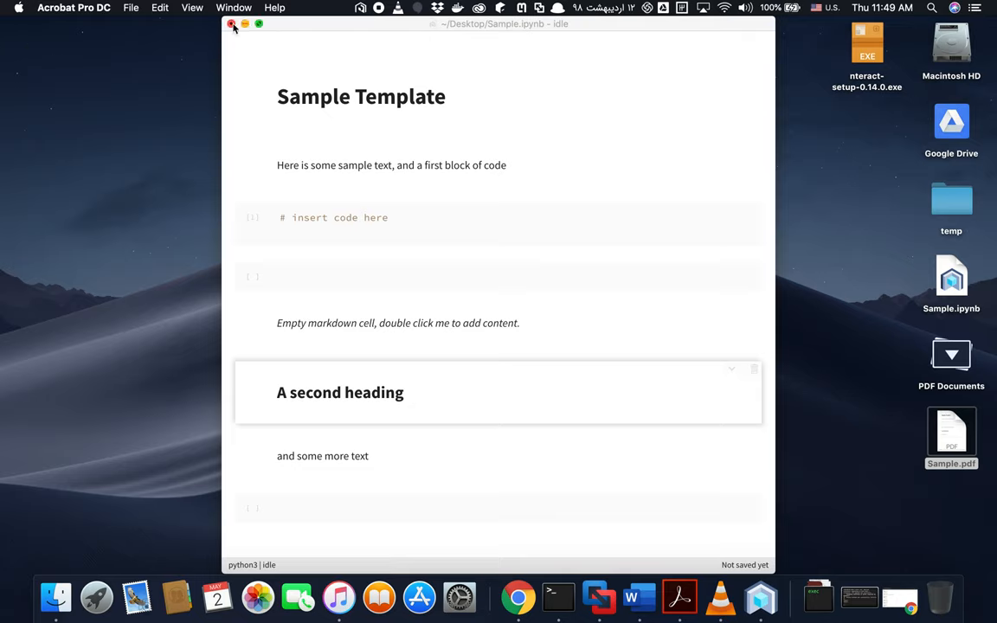
Quit nteract and confirm discarding the notebook's unsaved changes
left_click(232, 24)
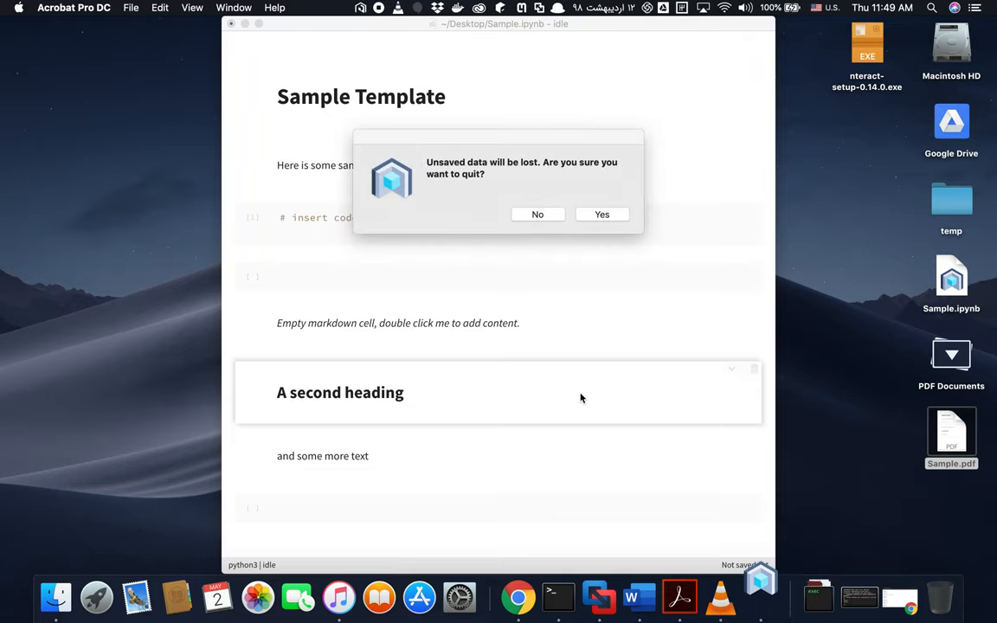
mouse_move(601, 214)
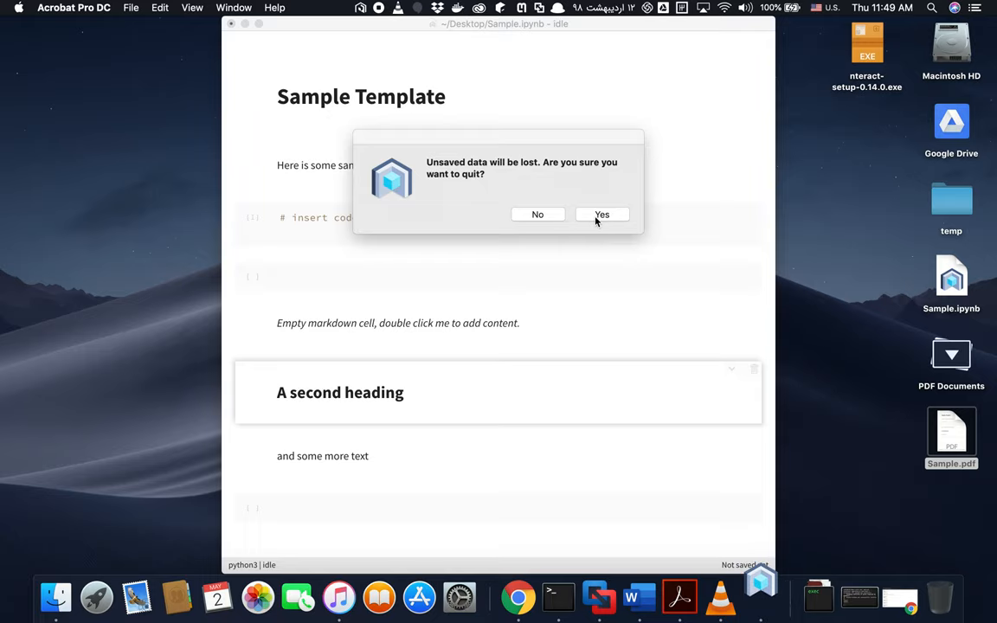
left_click(601, 214)
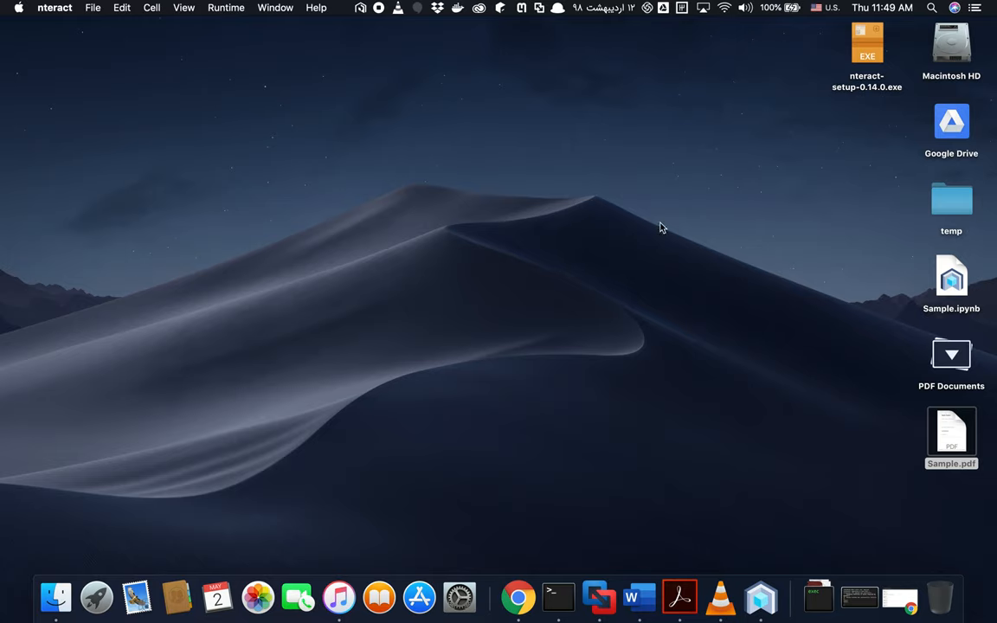
mouse_move(736, 275)
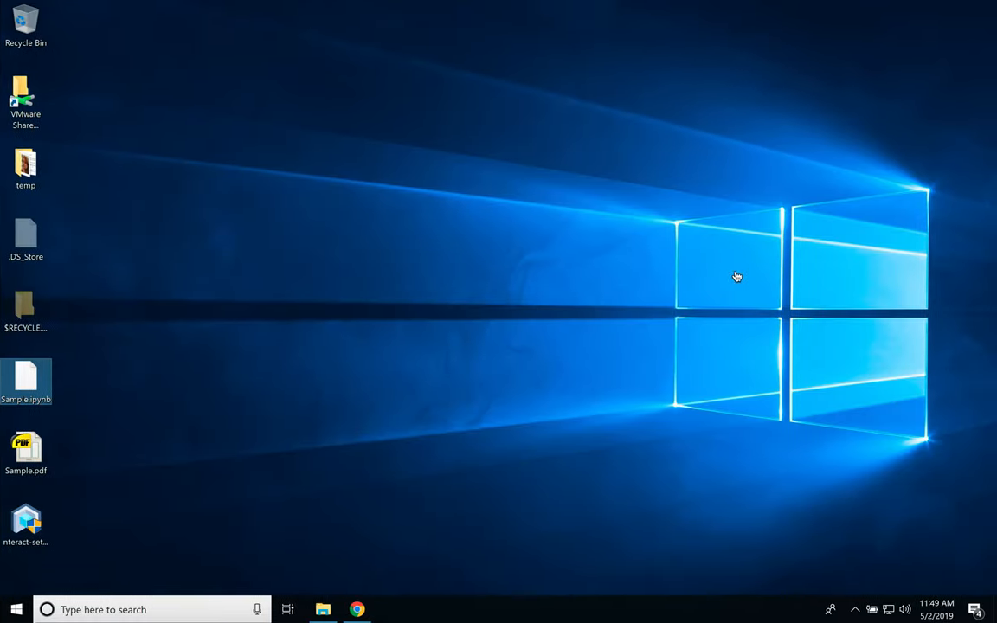
mouse_move(145, 405)
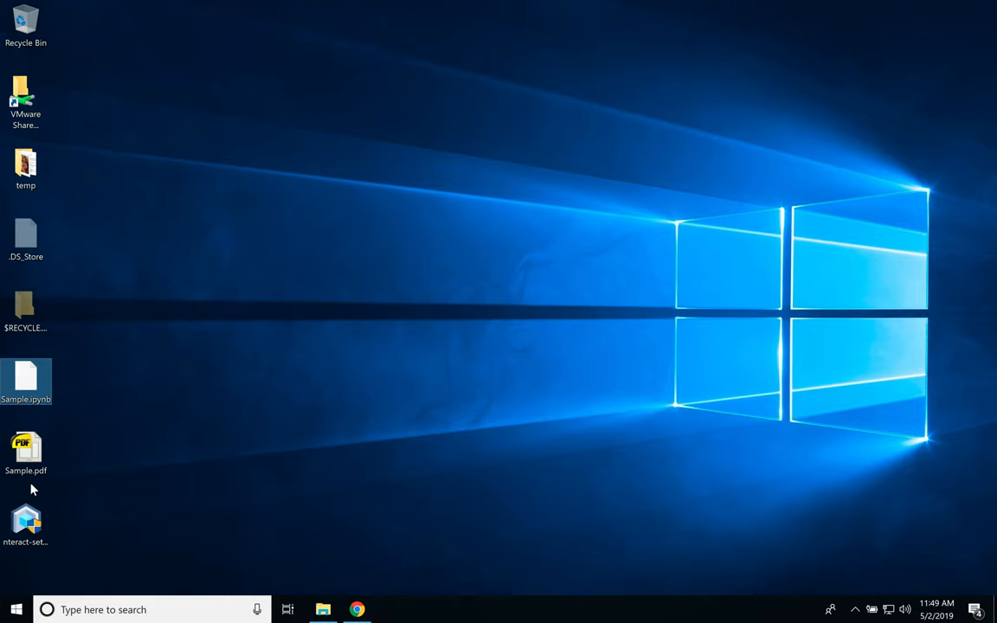
mouse_move(29, 385)
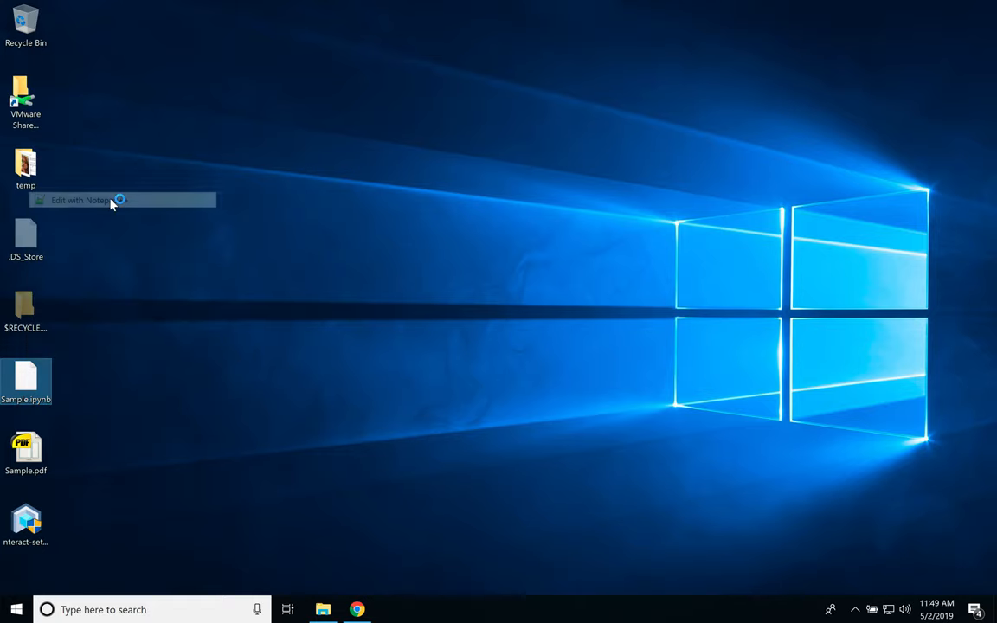
left_click(81, 200)
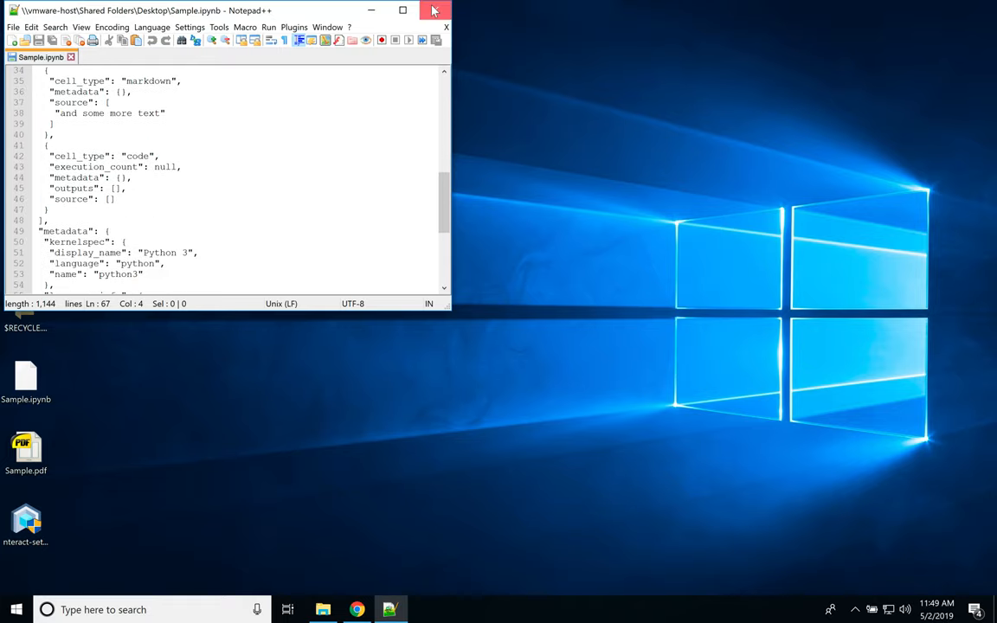
left_click(434, 10)
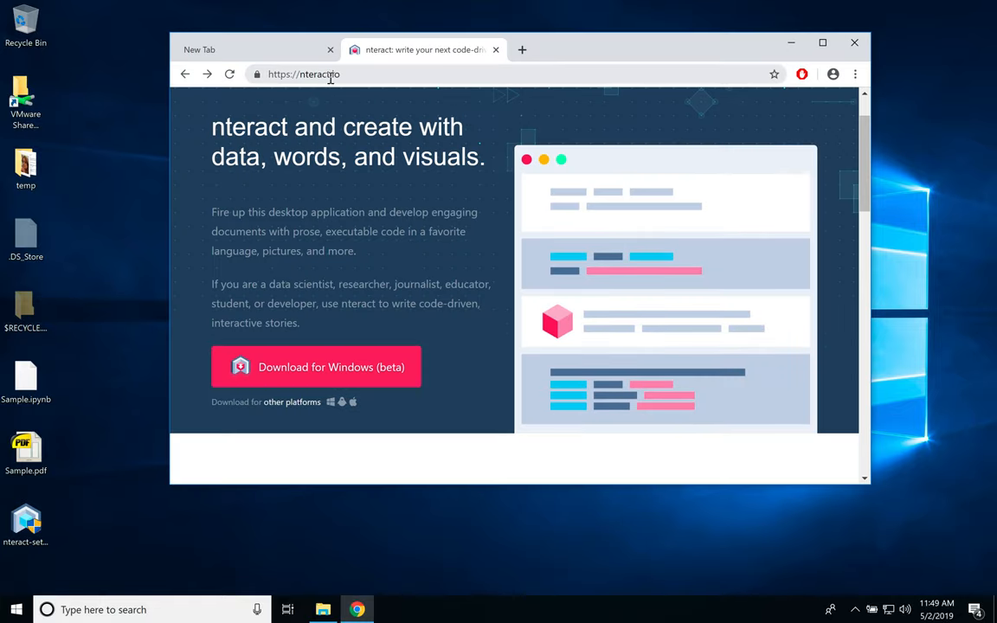
mouse_move(316, 367)
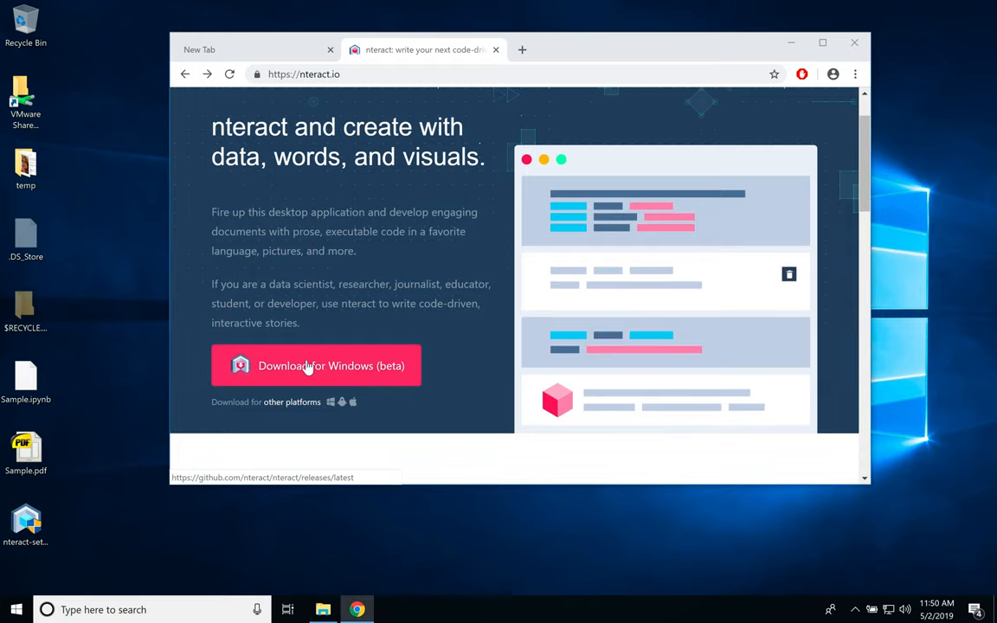
Follow Download for Windows to the nteract v0.14.0 GitHub release and scroll to Assets
left_click(316, 366)
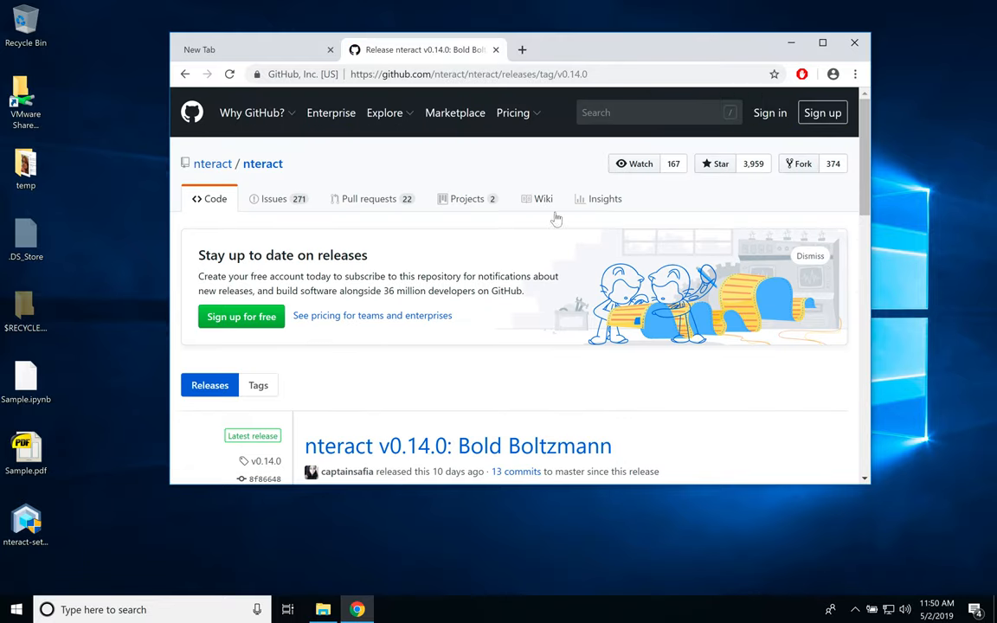
scroll("down", 3)
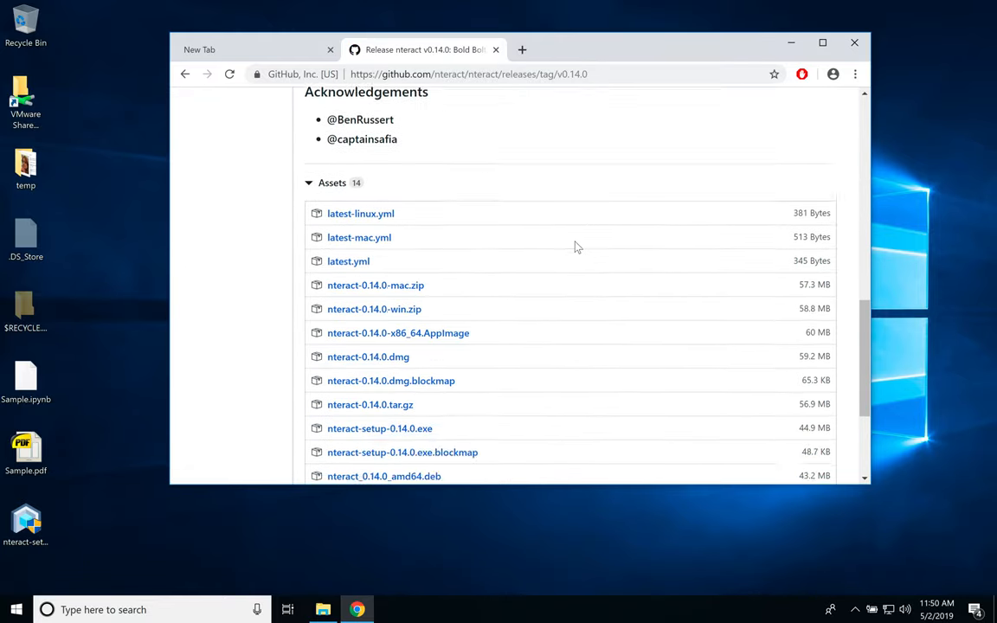
scroll("down", 3)
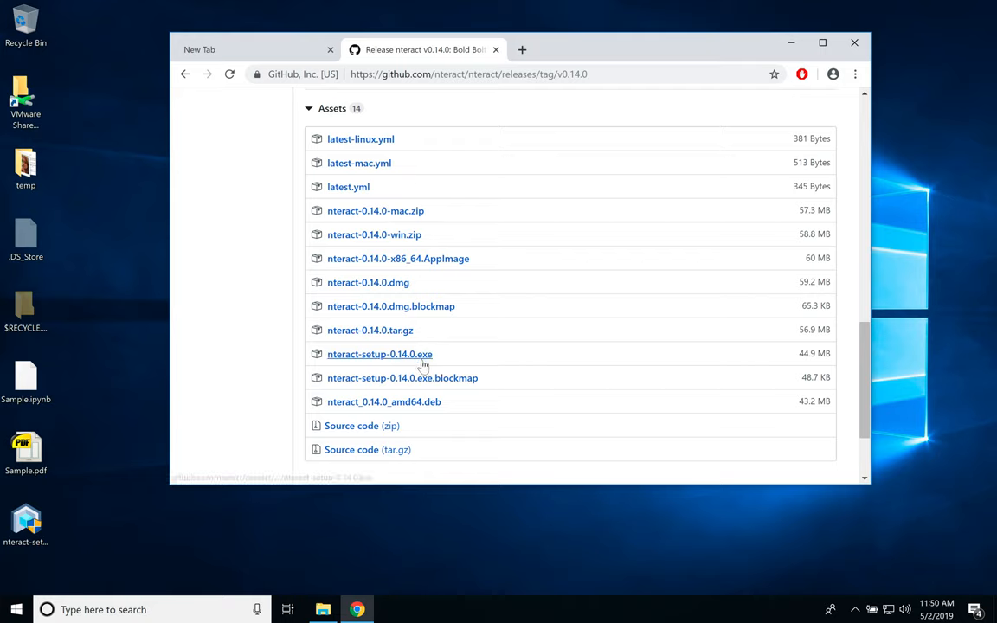
mouse_move(368, 282)
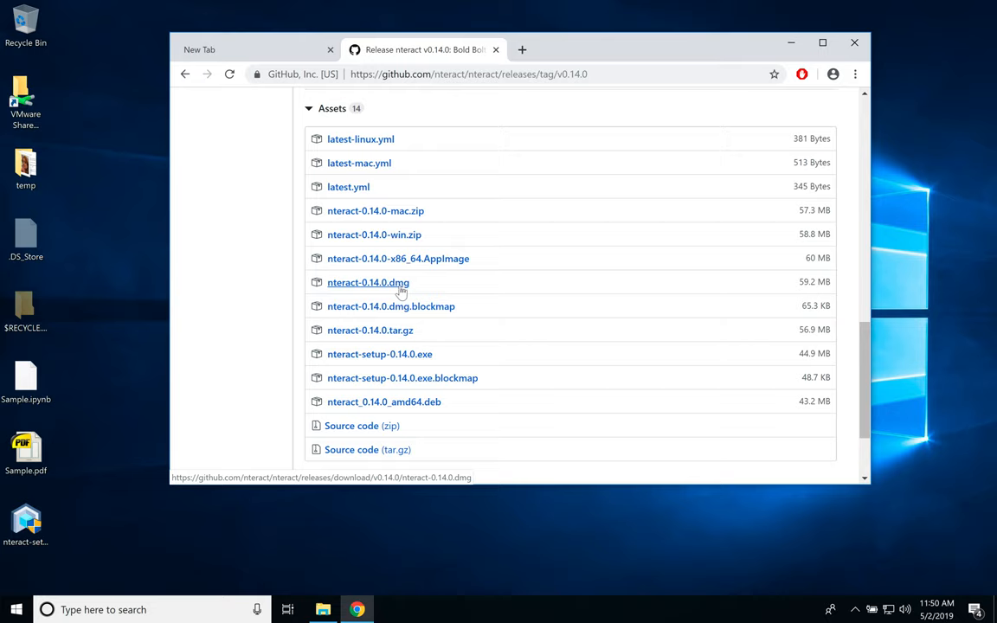
mouse_move(386, 246)
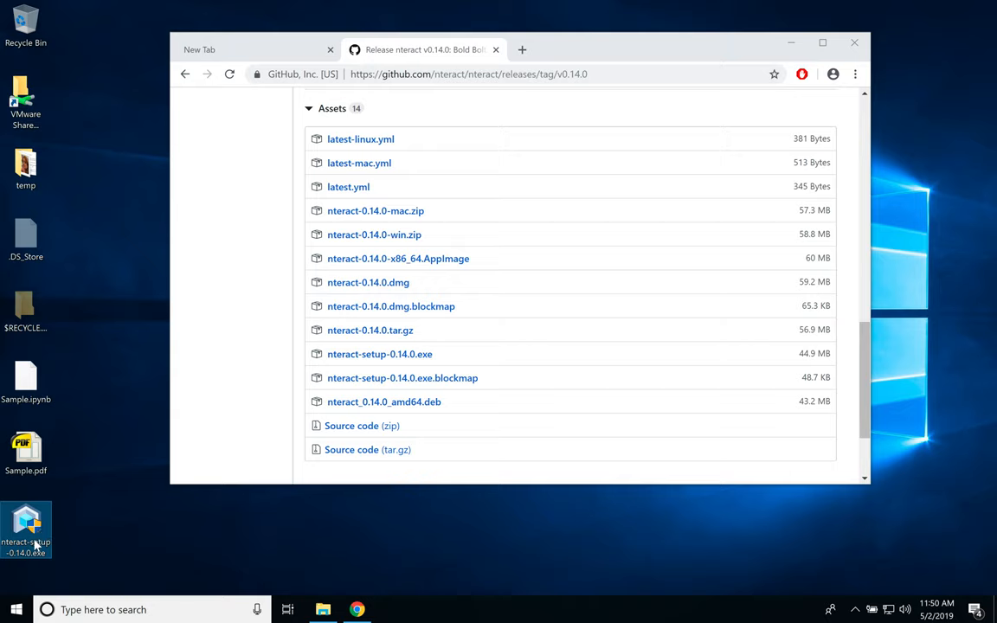
mouse_move(562, 199)
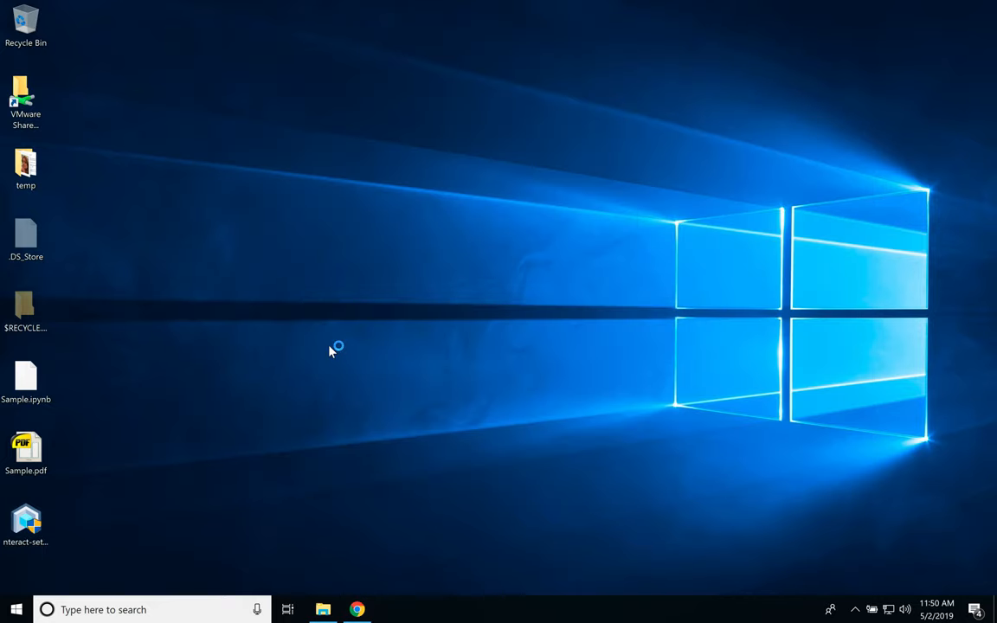
Run nteract-setup-0.14.0.exe, approve User Account Control, and finish with Run nteract checked
double_click(26, 520)
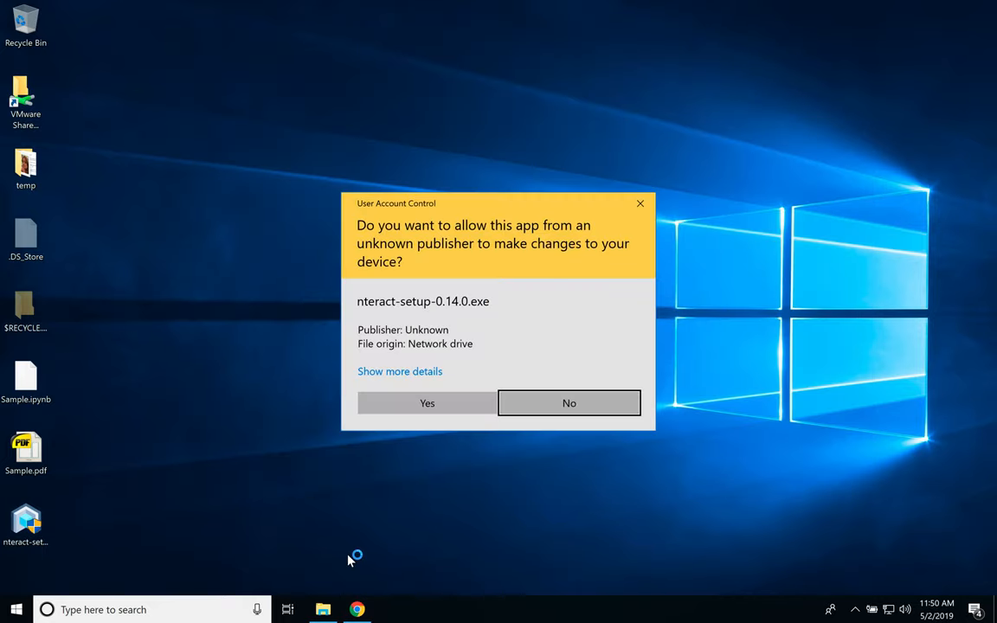
left_click(568, 403)
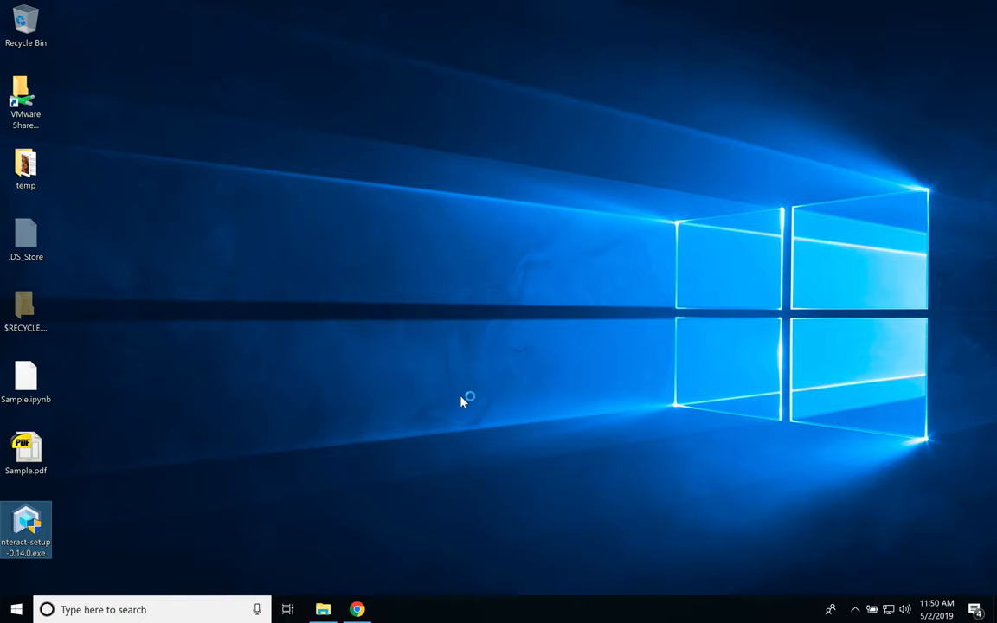
double_click(26, 528)
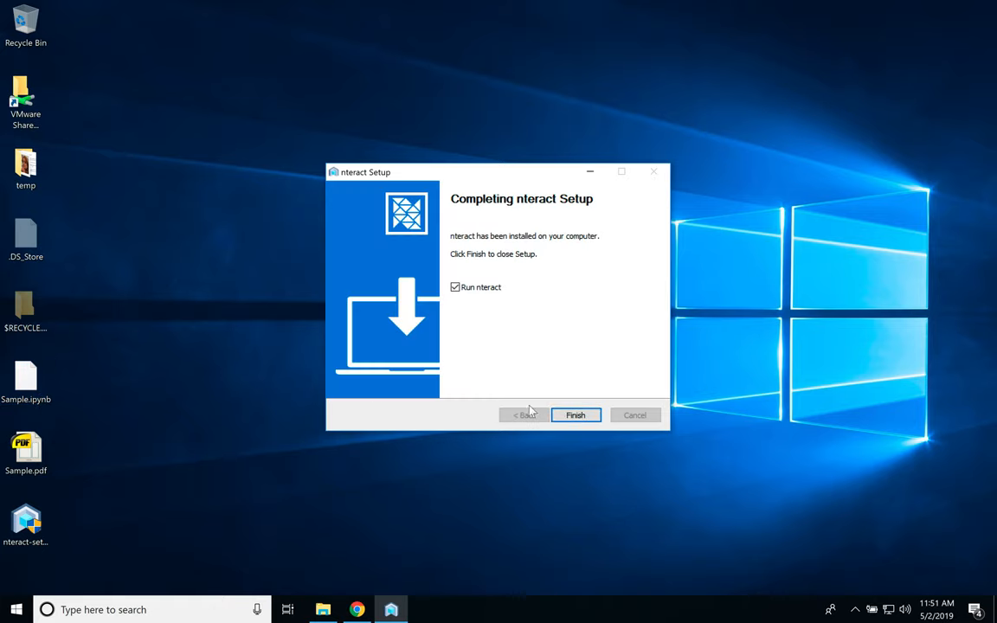
left_click(575, 414)
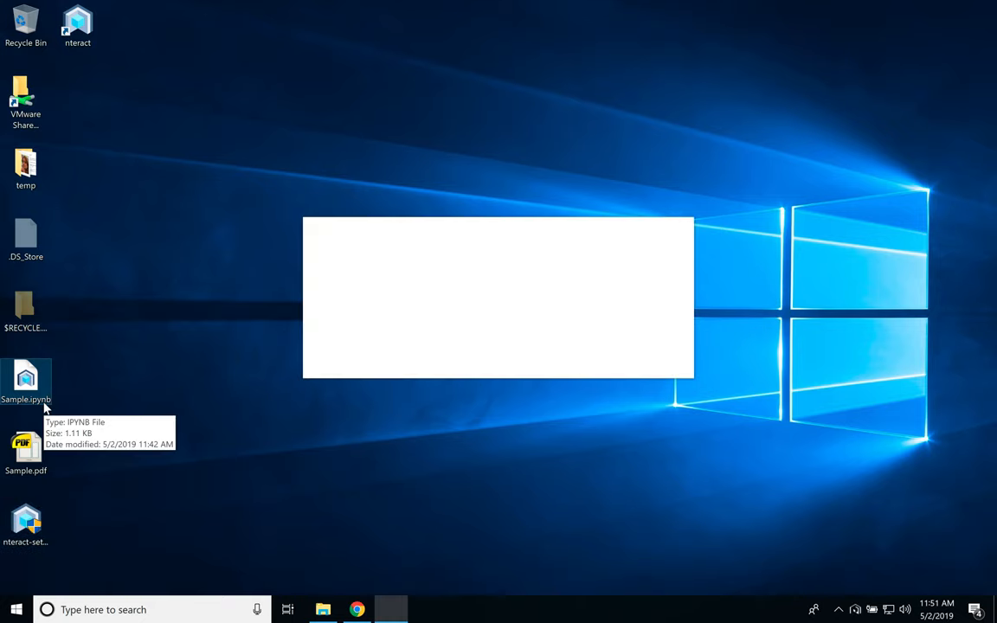
double_click(26, 381)
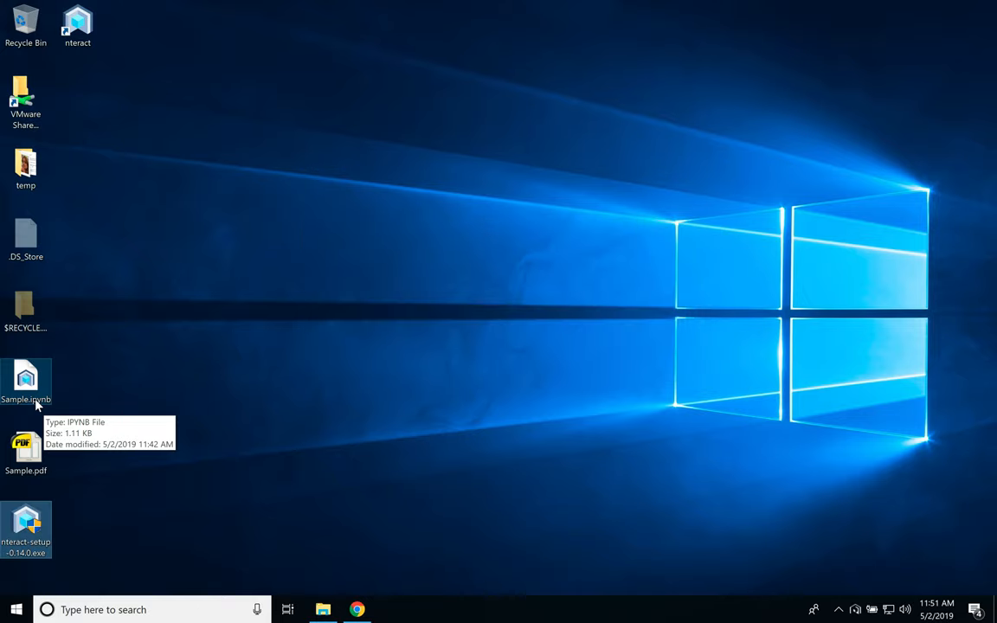
double_click(26, 381)
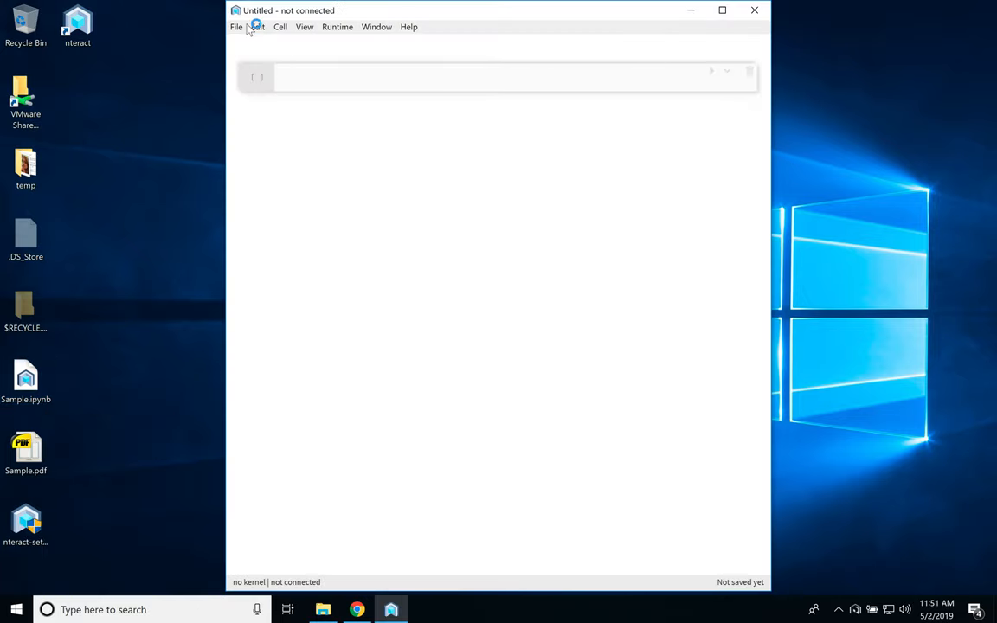
left_click(236, 26)
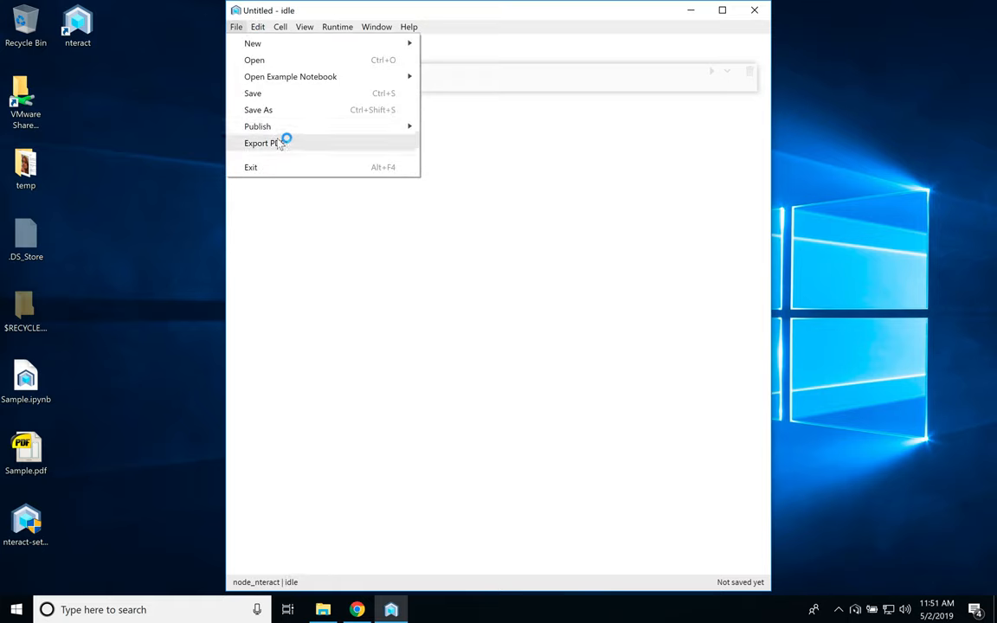
mouse_move(754, 9)
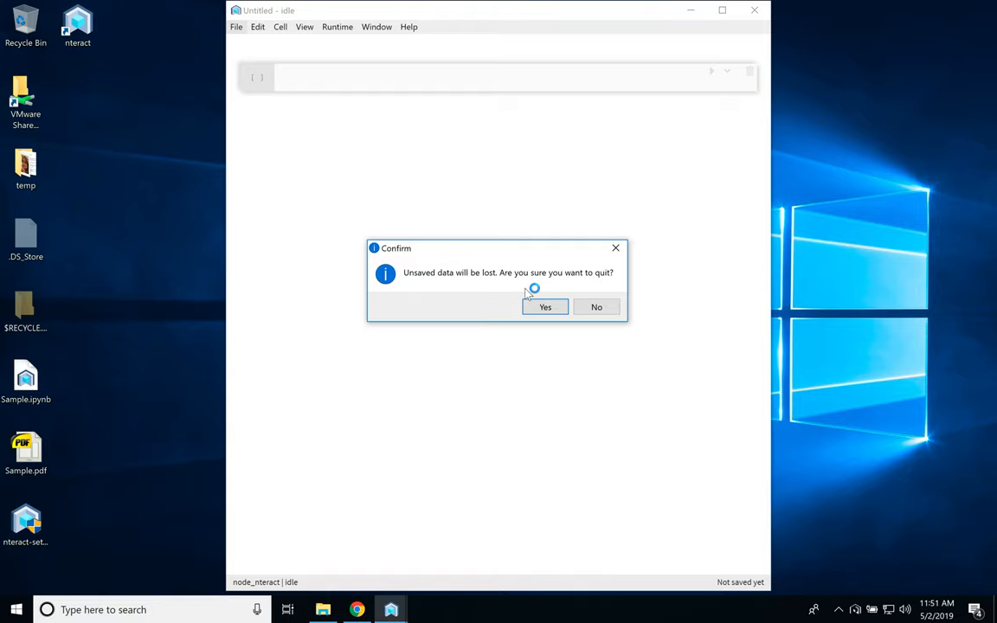
left_click(596, 306)
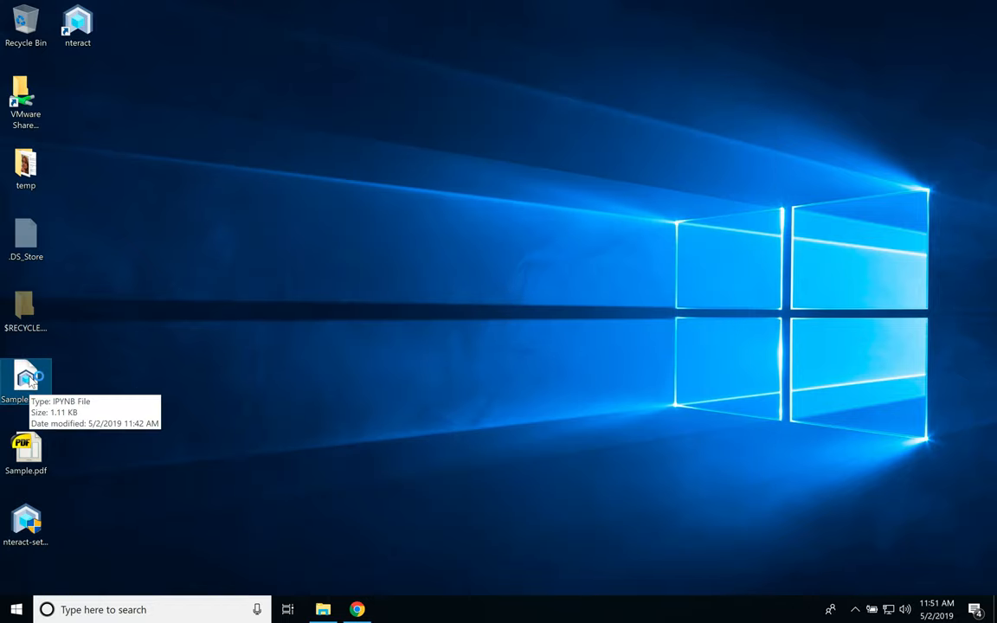
Open Sample.ipynb in nteract and close the LAUNCH_KERNEL_FAILED python3 warning
double_click(26, 381)
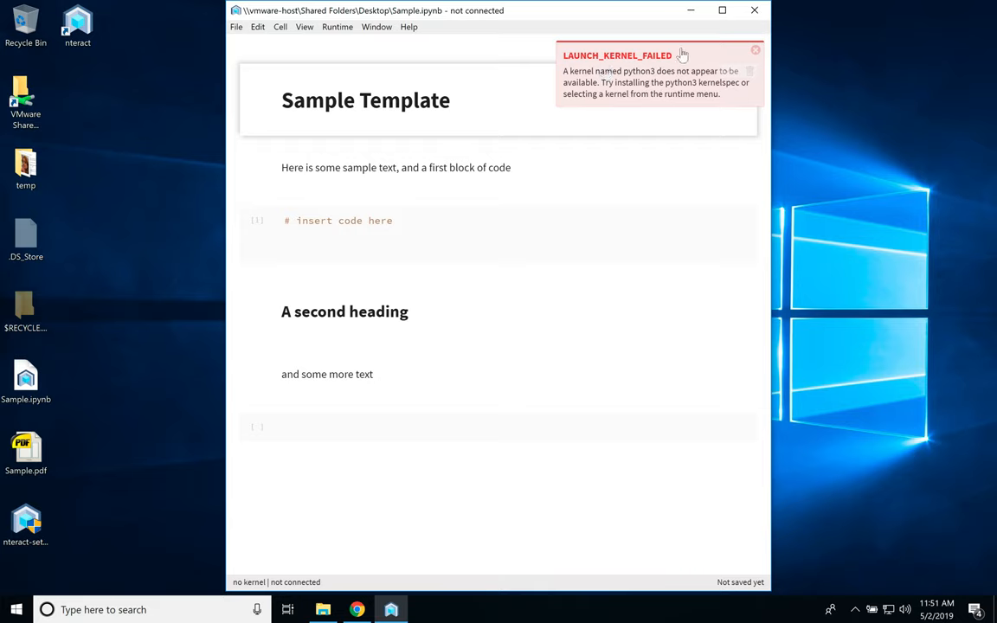
mouse_move(597, 73)
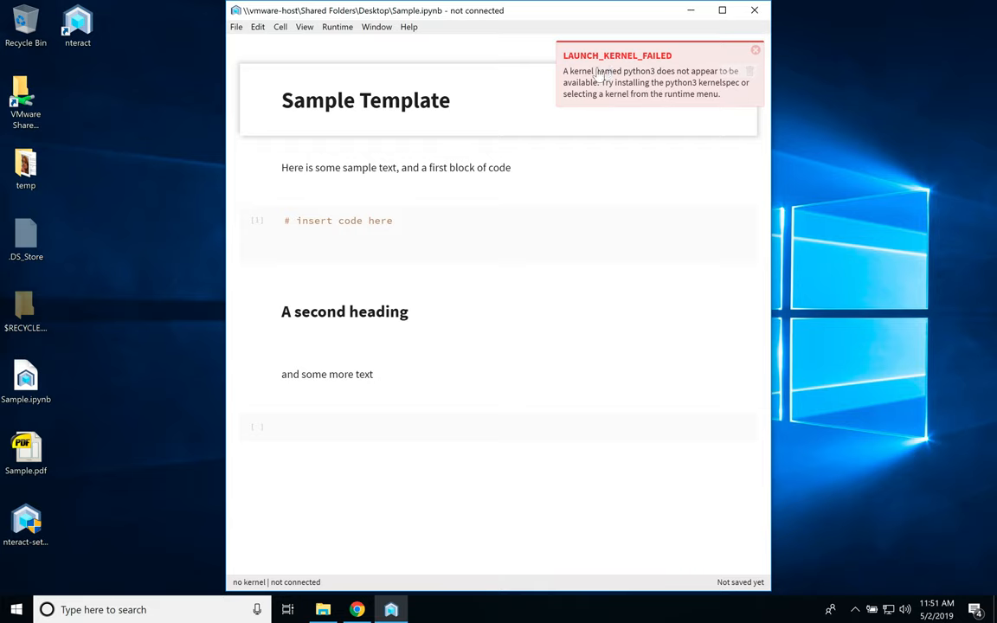
mouse_move(630, 85)
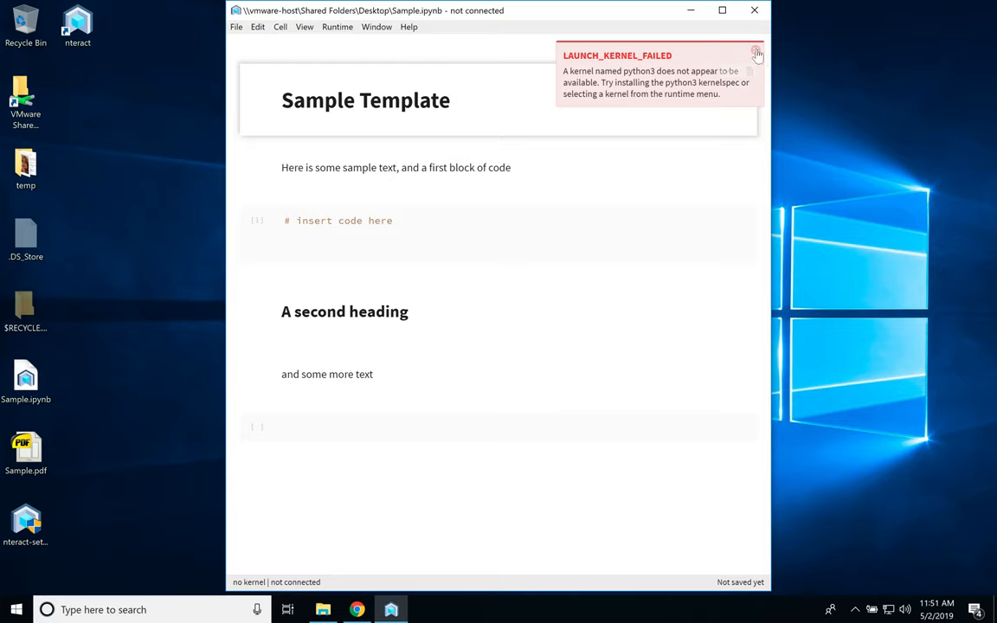
left_click(755, 54)
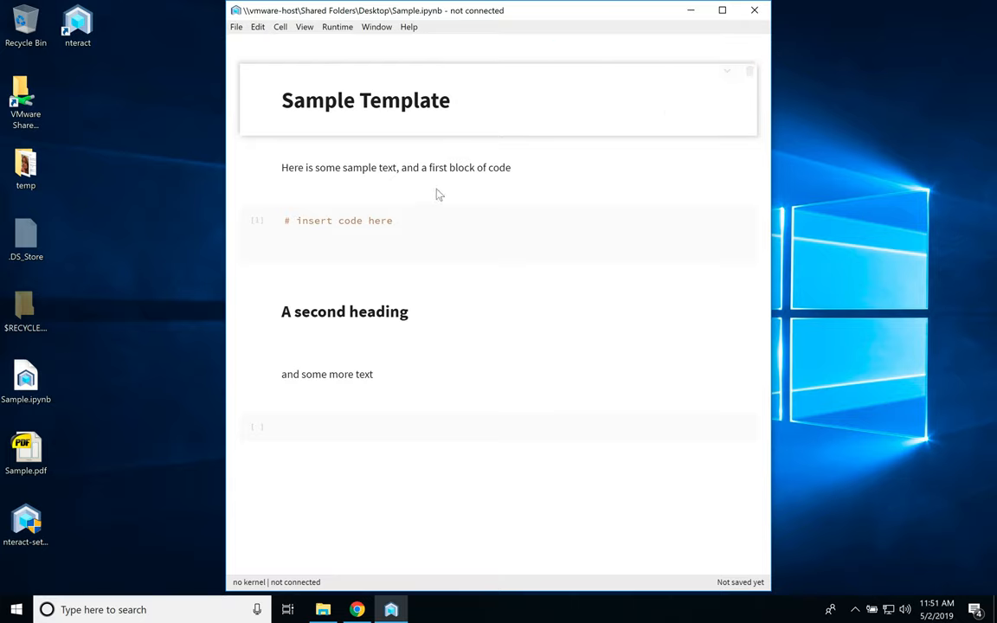
mouse_move(418, 119)
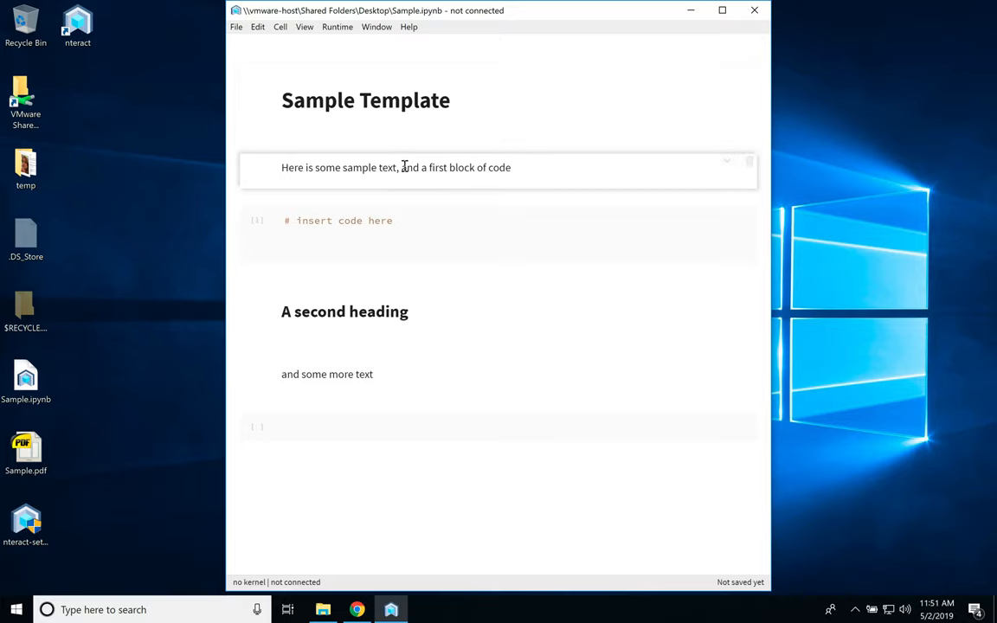
Edit the title heading's markdown to read 'Sample Template ffff'
double_click(403, 100)
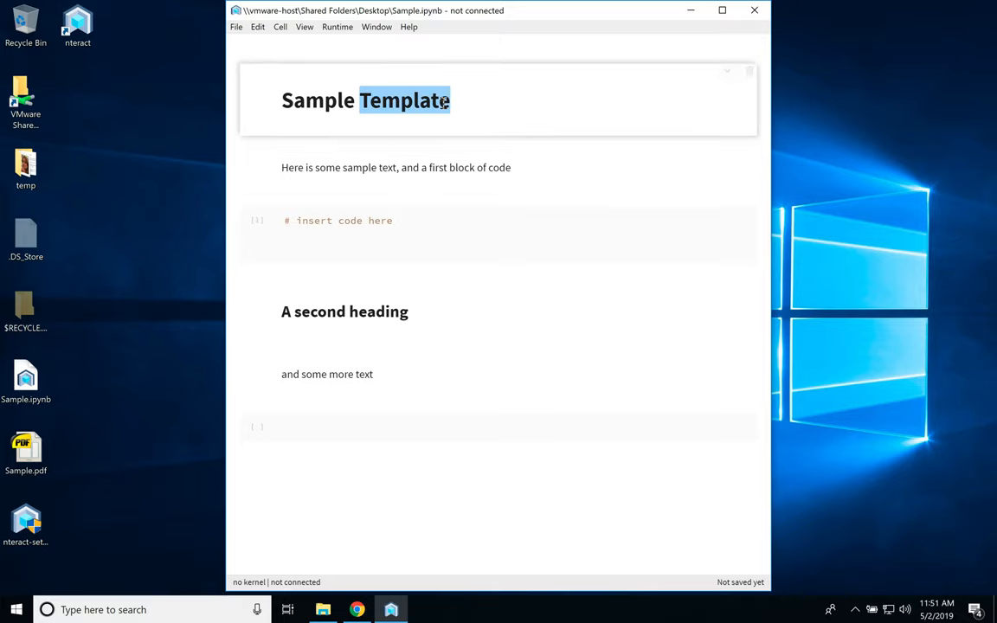
double_click(365, 100)
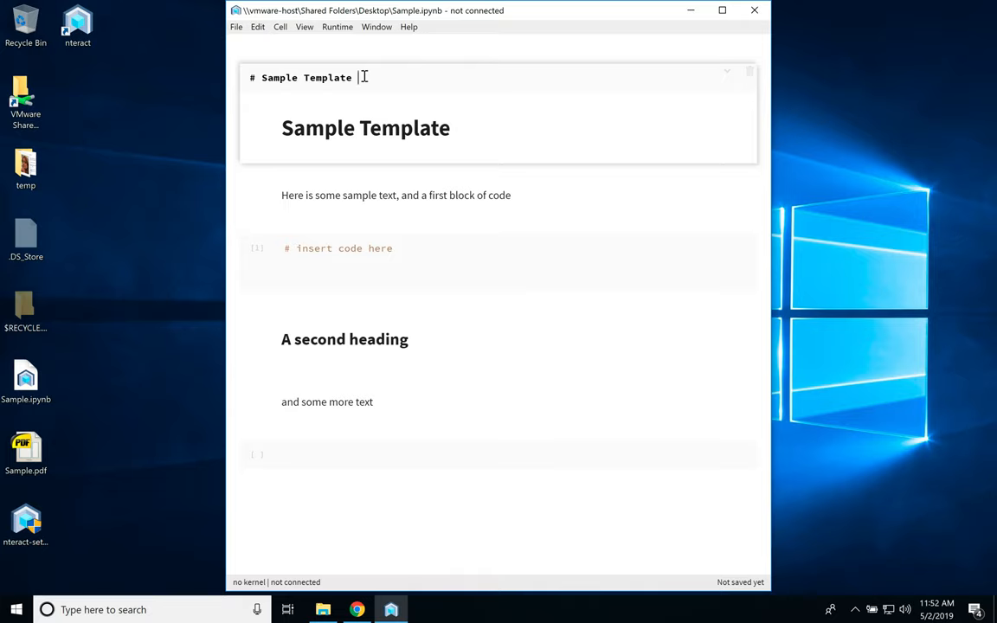
type("f")
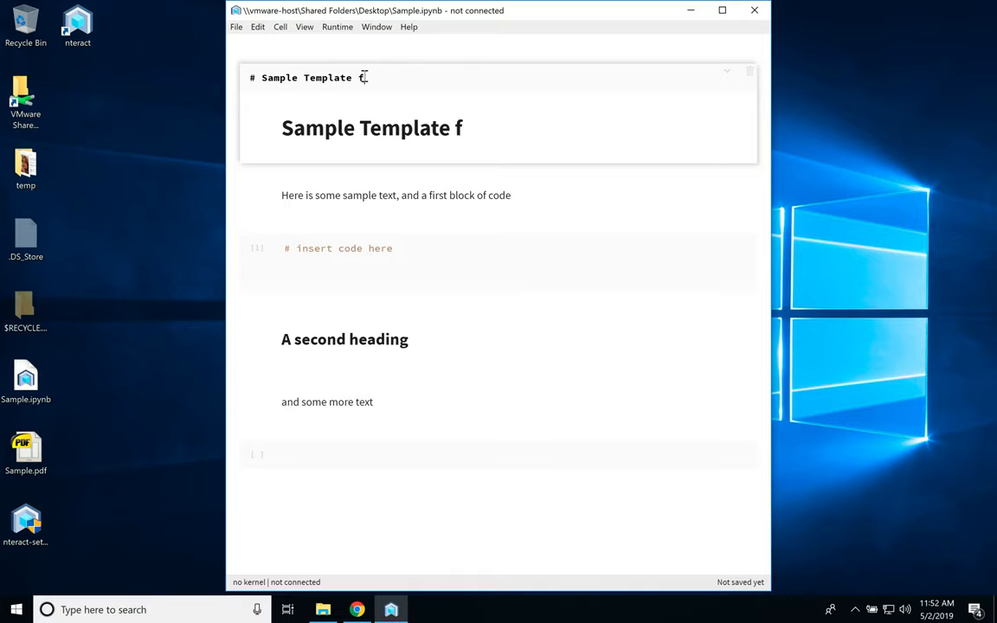
type("fff")
type("khvkhghv")
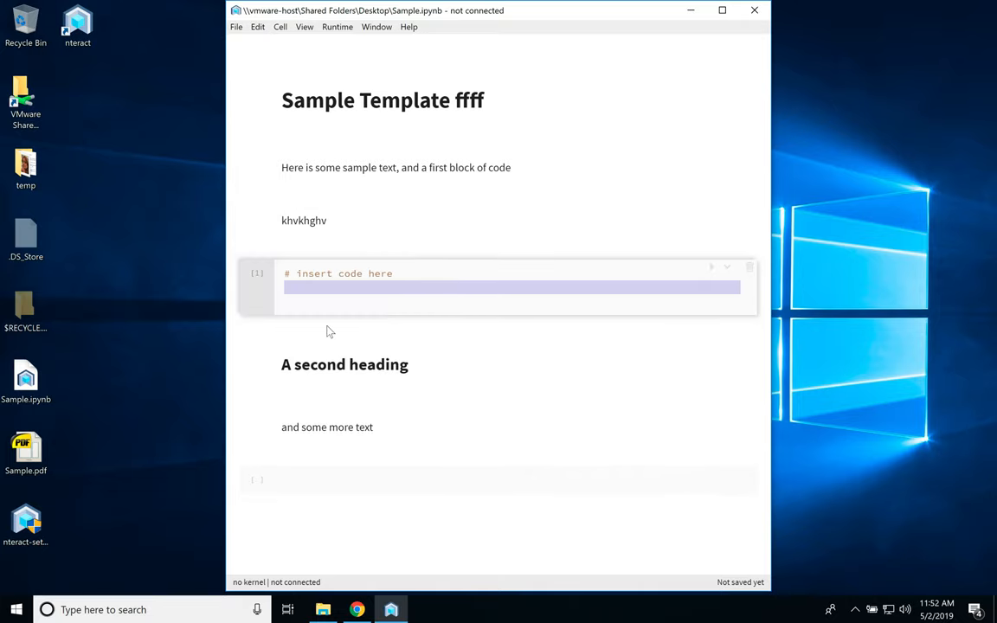
mouse_move(491, 322)
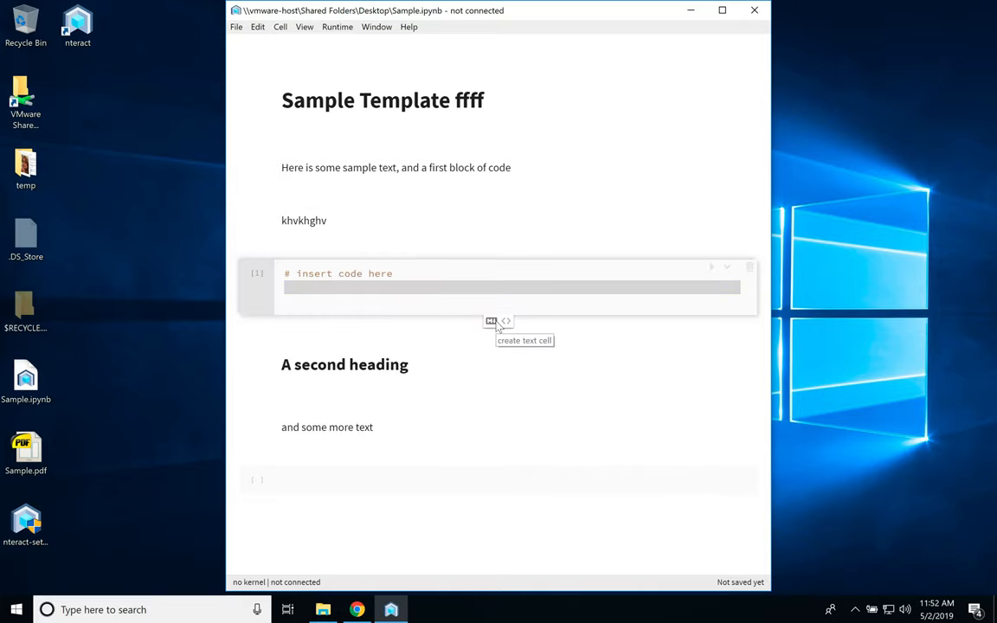
mouse_move(495, 332)
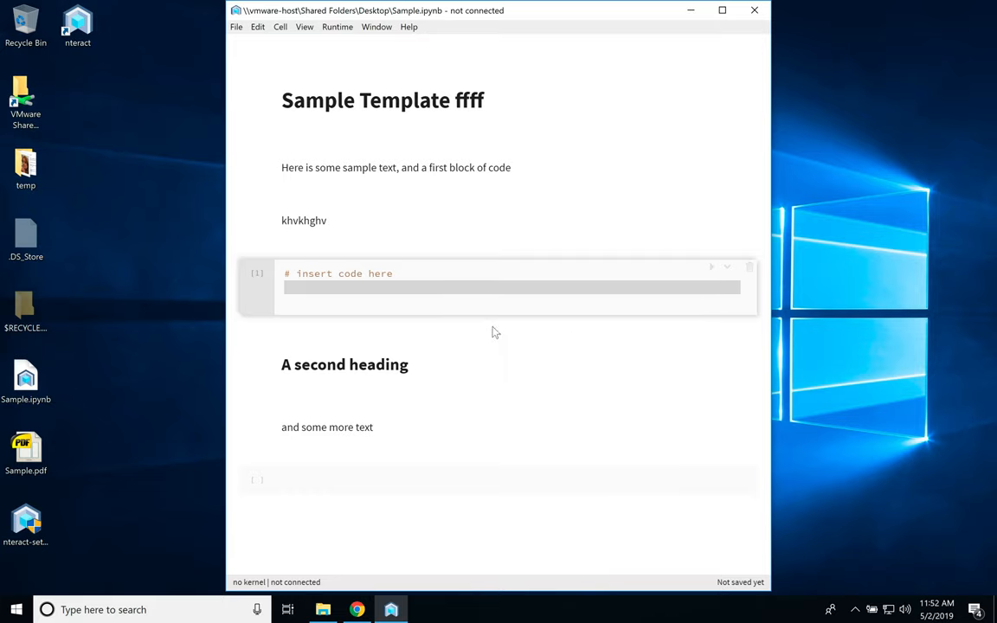
mouse_move(491, 320)
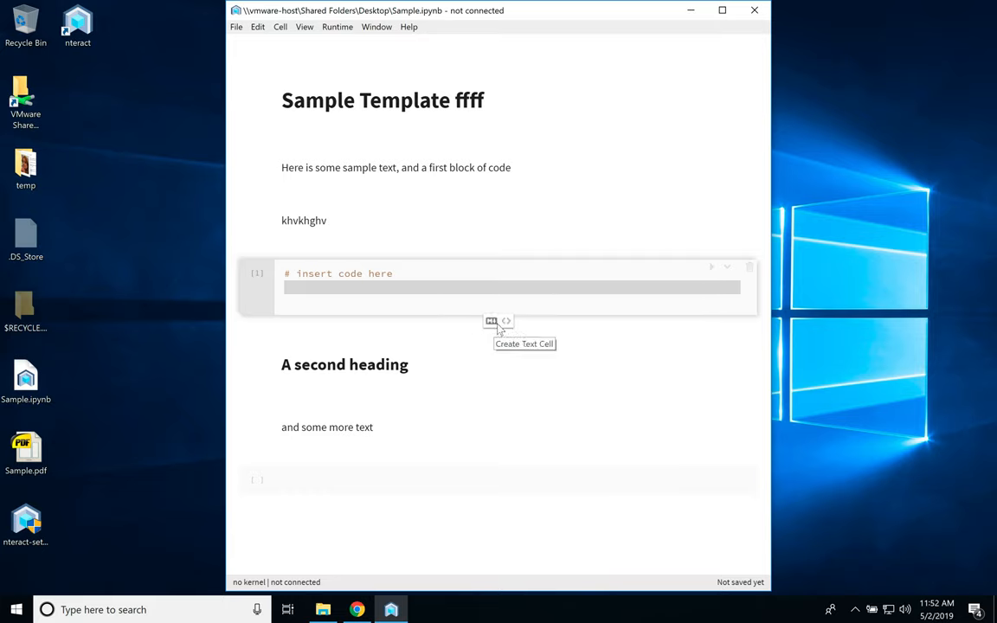
Add an empty cell below the code block and insert 'gggg' into the intro sentence
left_click(506, 321)
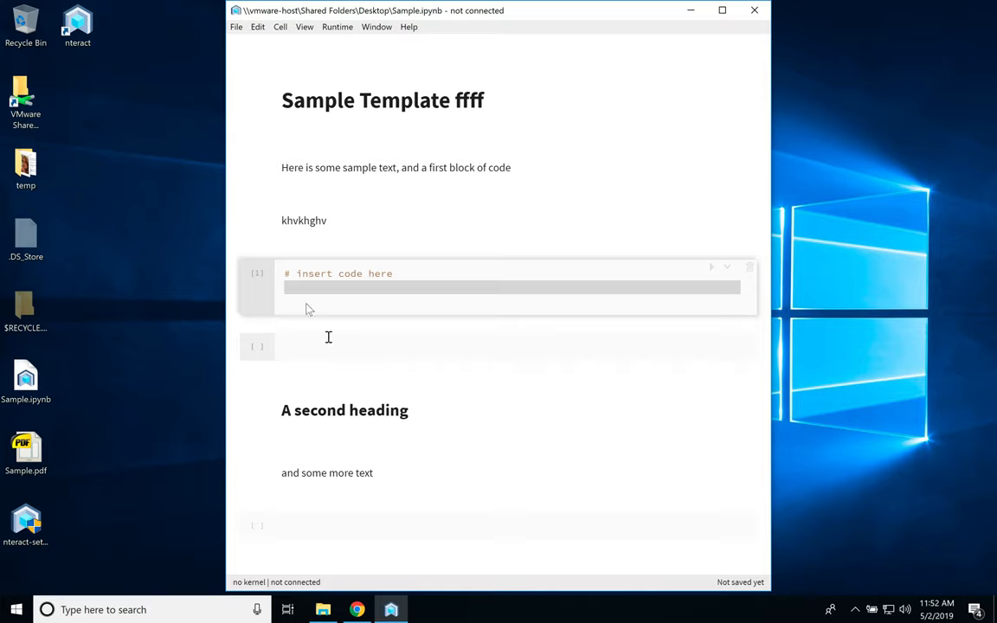
mouse_move(423, 361)
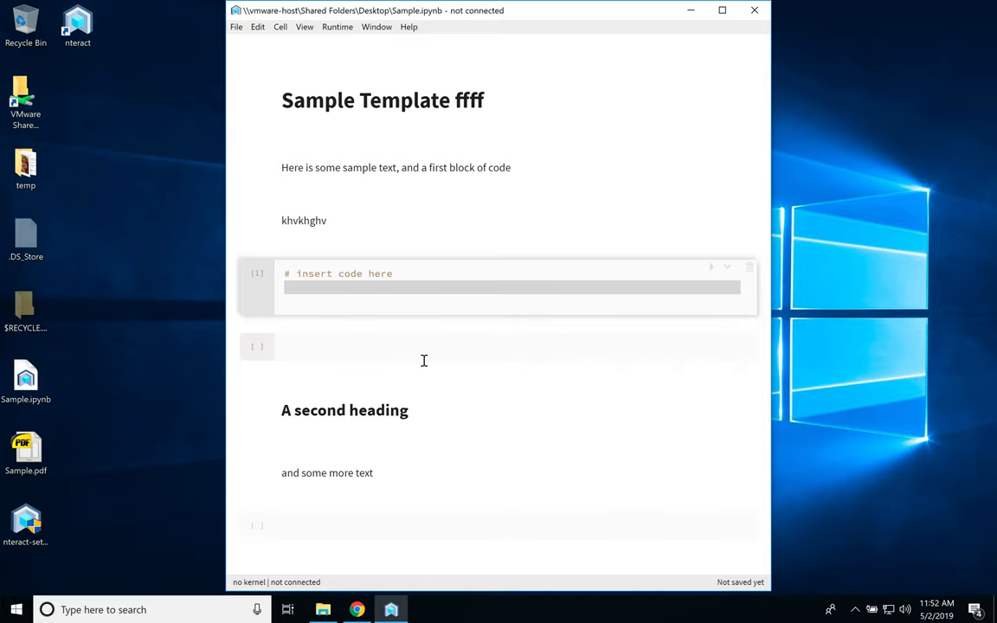
double_click(395, 167)
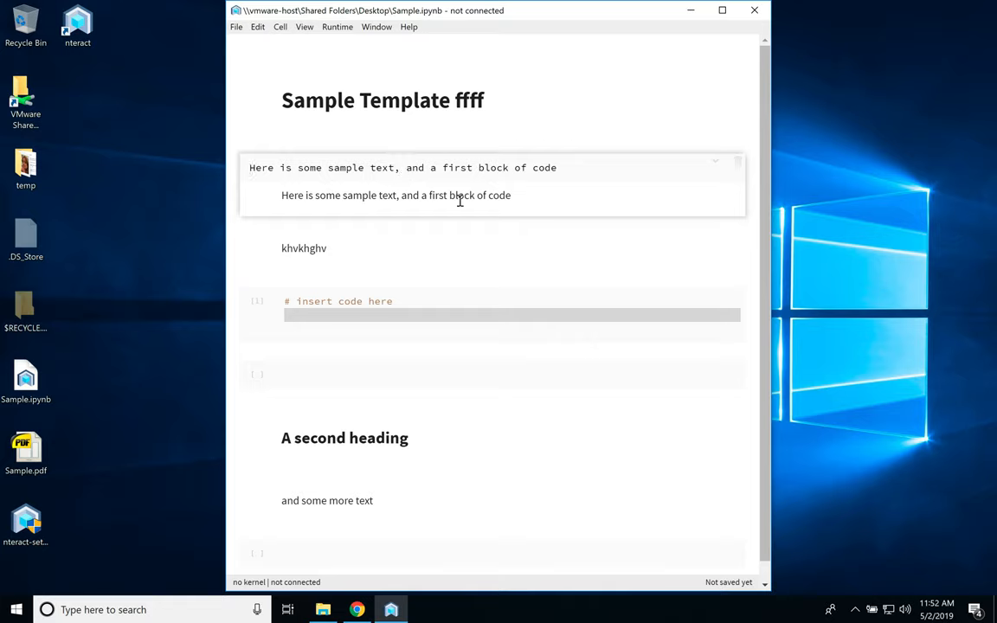
type("gggg")
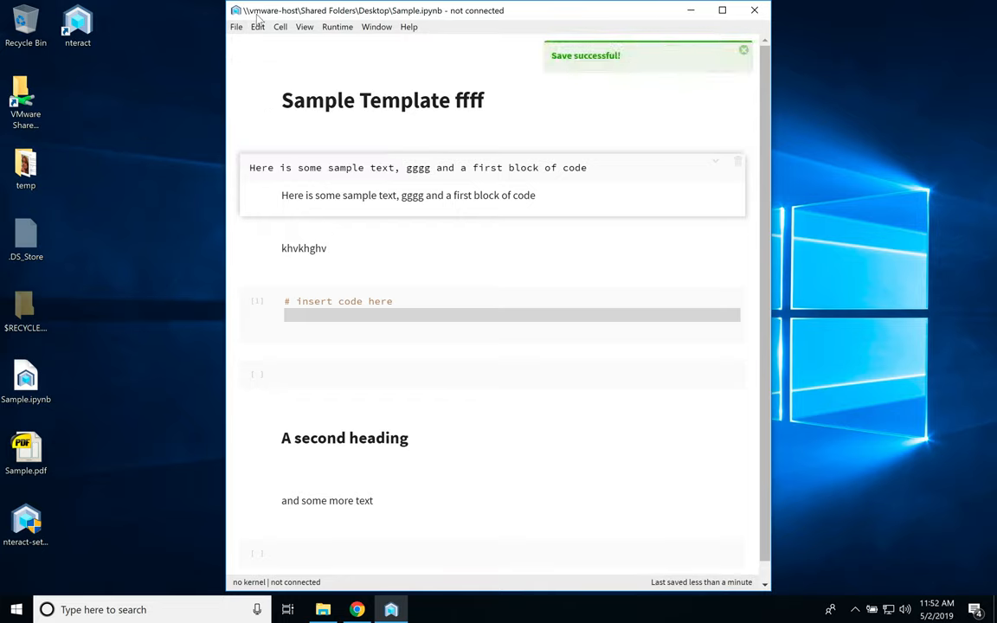
Export the notebook as PDF from the File menu and open Sample.pdf
left_click(235, 26)
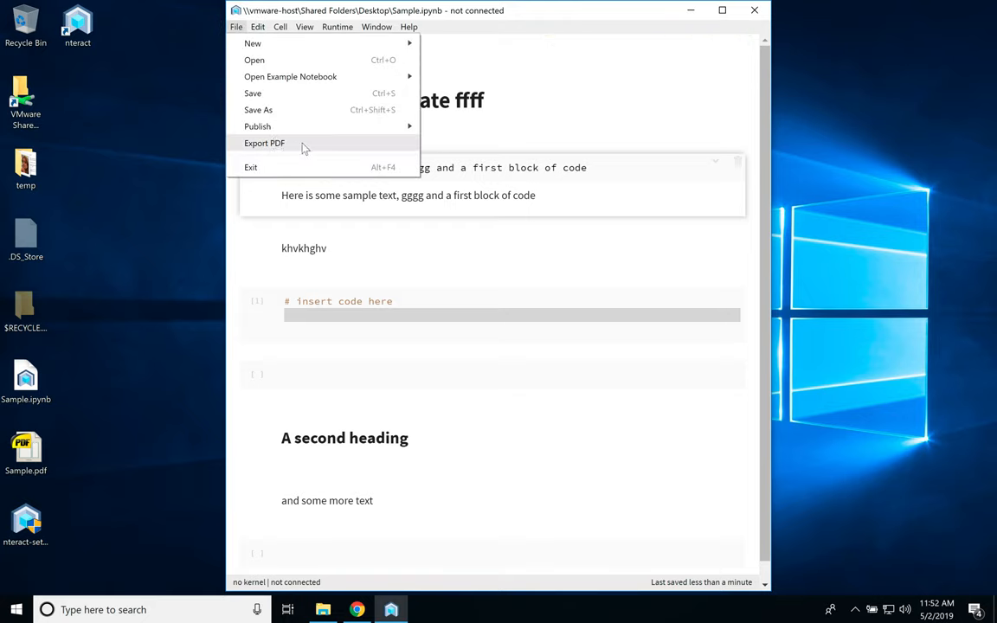
left_click(235, 26)
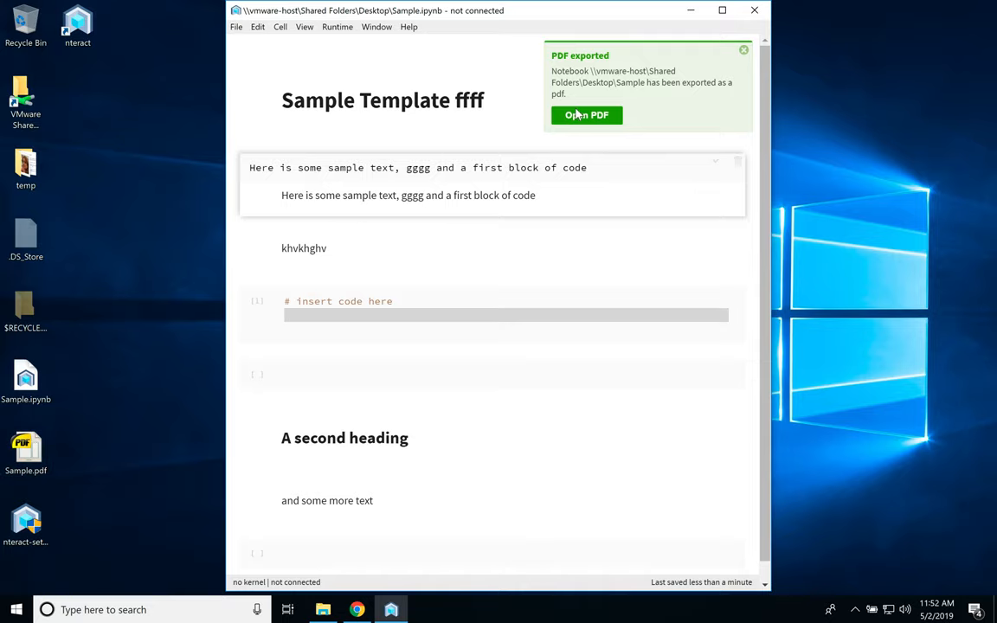
left_click(587, 115)
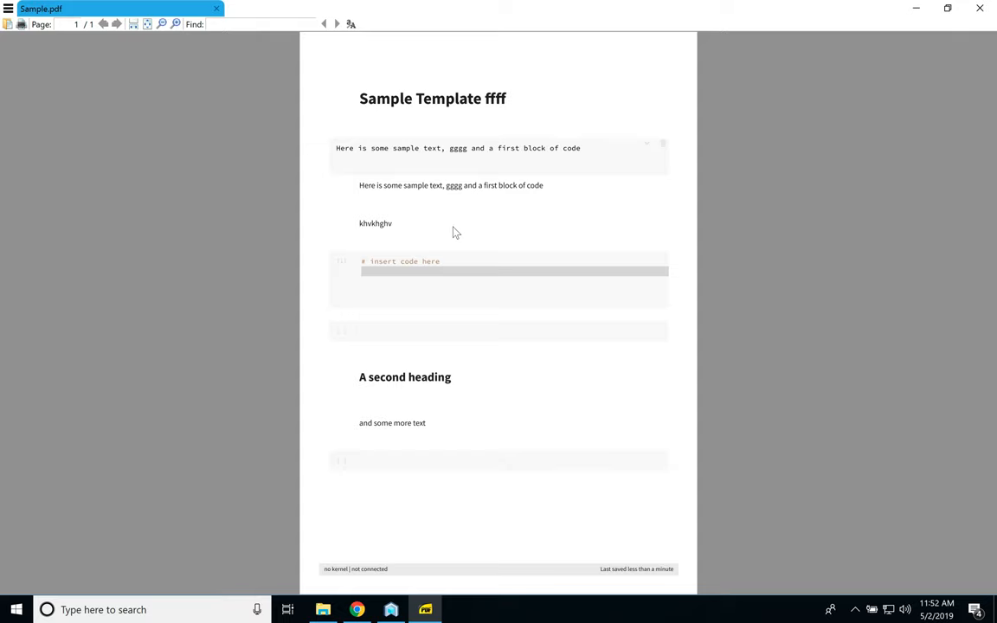
mouse_move(499, 377)
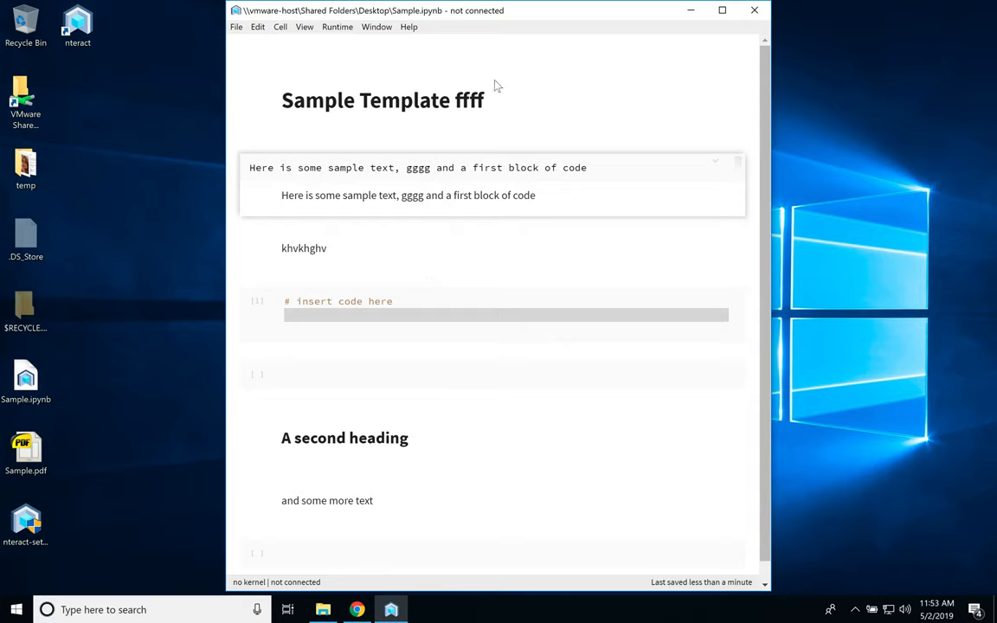
mouse_move(480, 231)
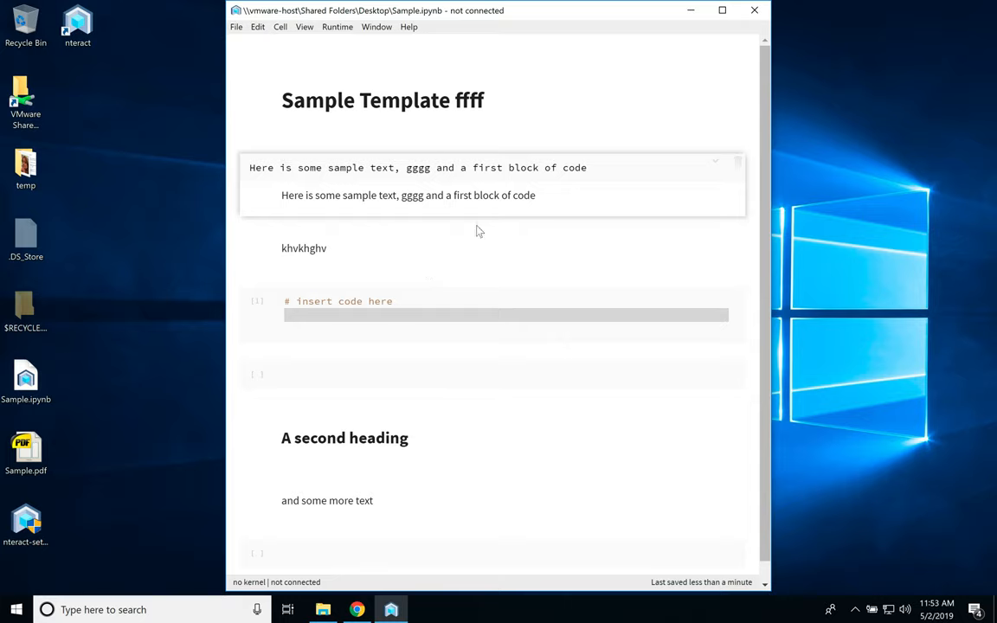